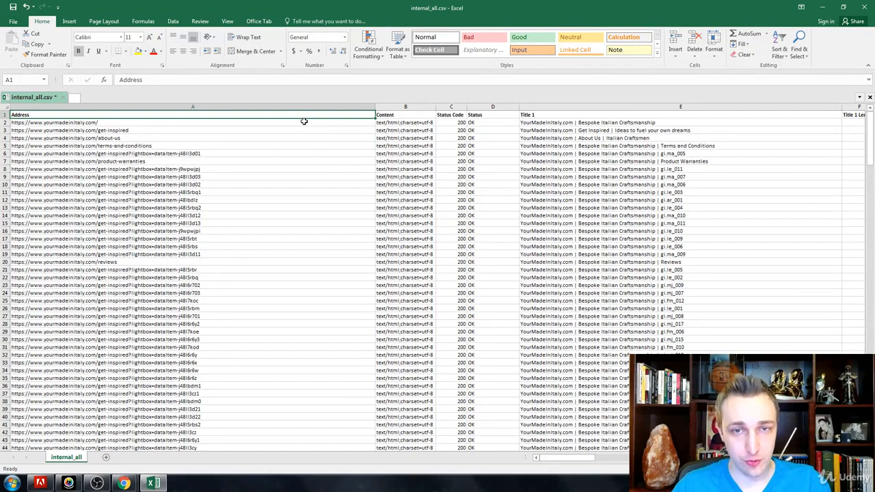
Select the homepage URL cell, then launch Notepad from the Start search for 'note'.
left_click(55, 123)
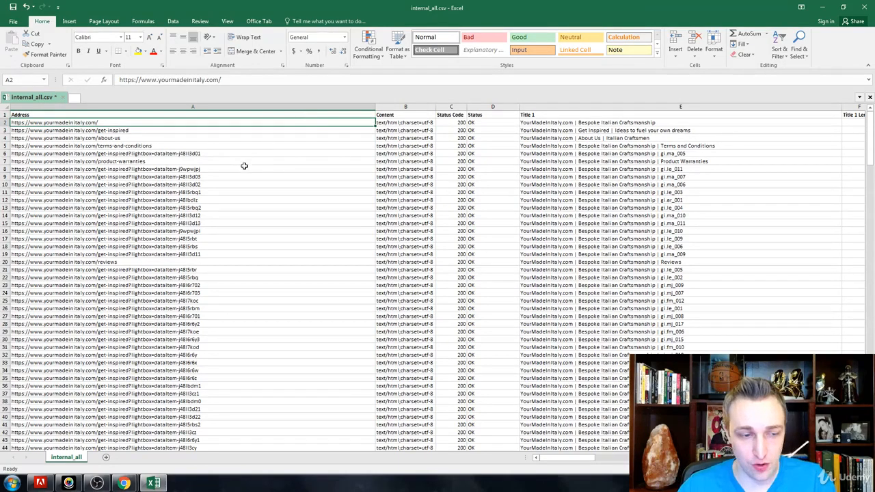
left_click(11, 484)
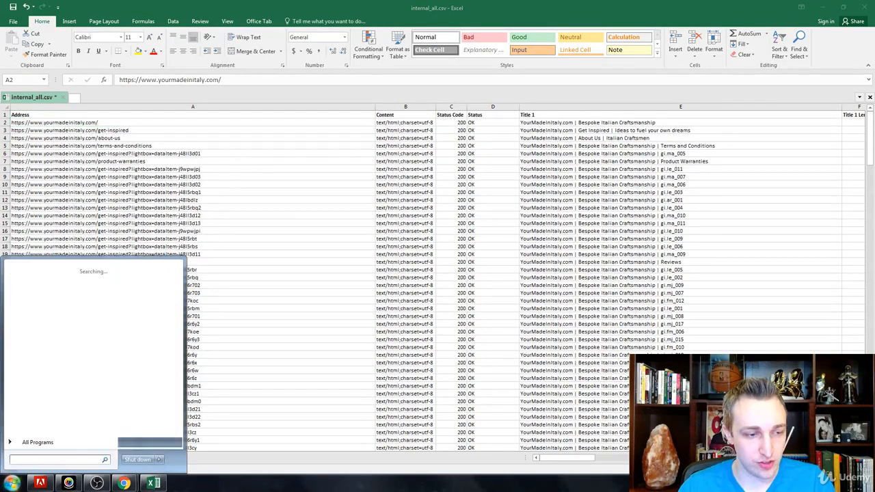
type("note")
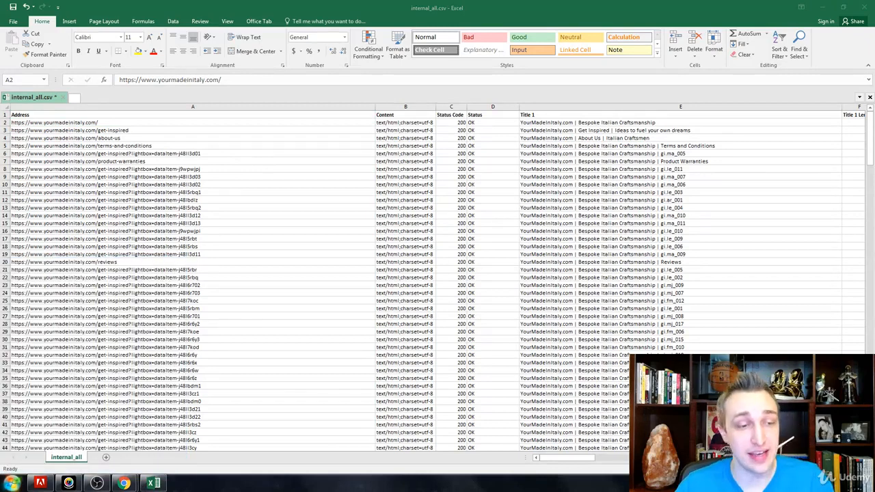
left_click(180, 483)
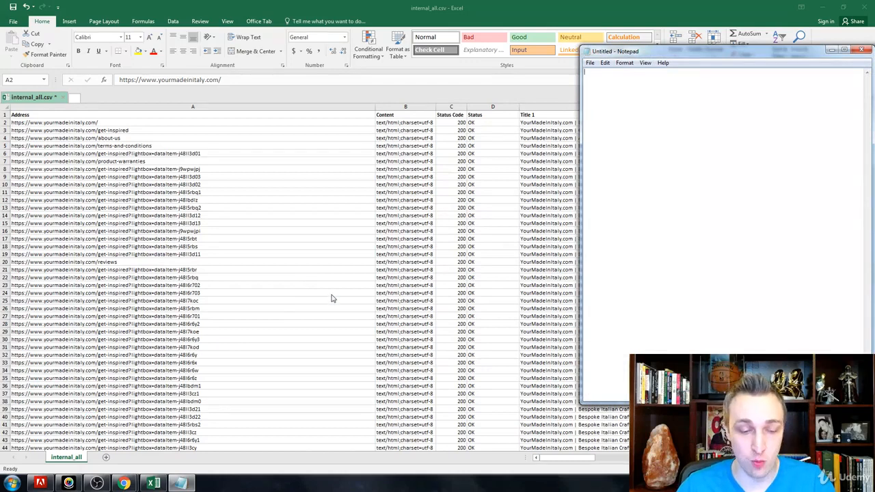
type("Redirect")
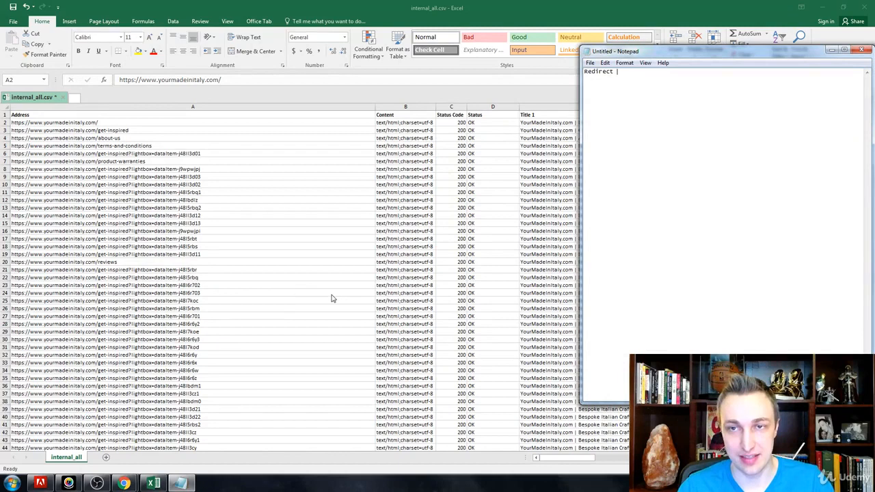
type("/old-u")
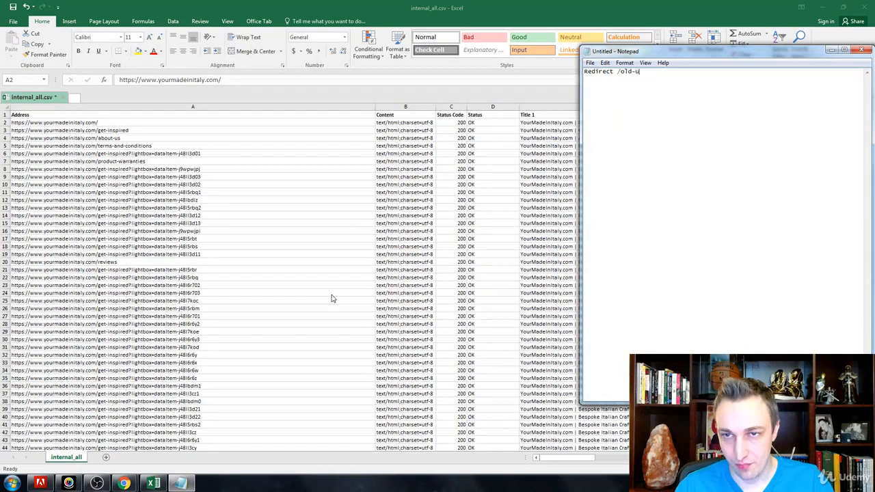
type("https://yourmadeinitaly.com/new-")
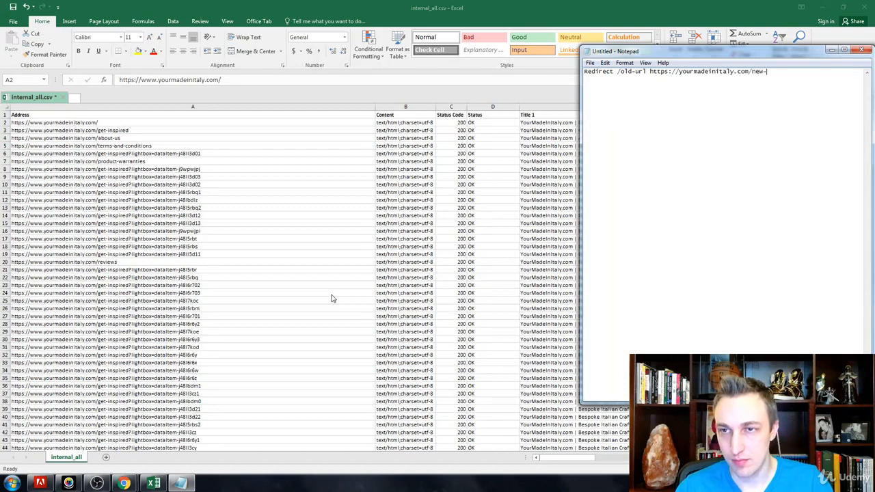
type("url")
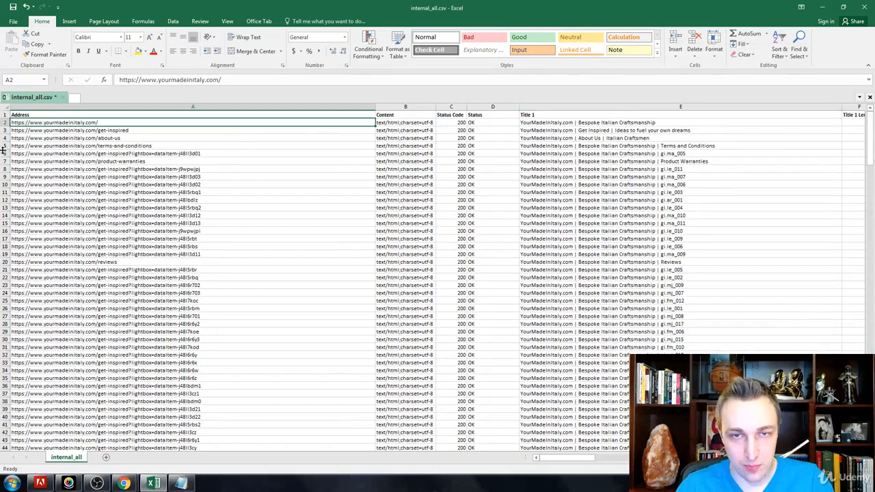
Review the 404 page's empty title and URL and the 301 Moved Permanently row.
left_click(69, 131)
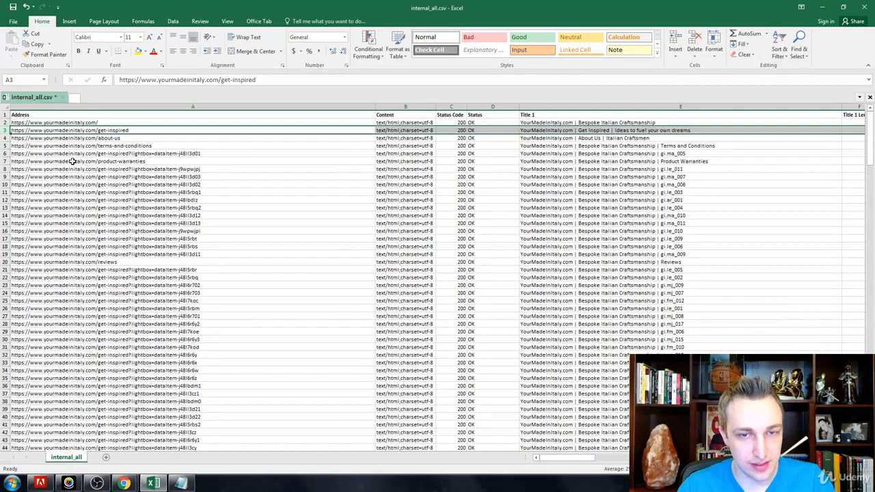
scroll("down", 3)
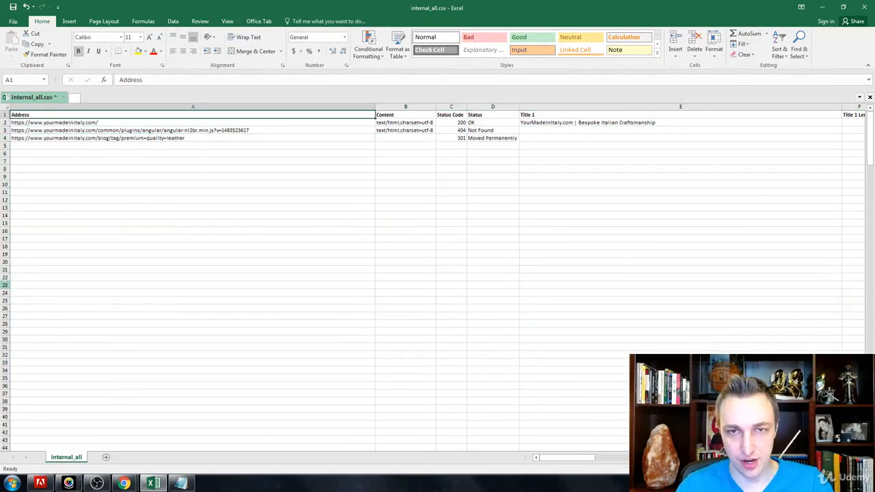
left_click(405, 123)
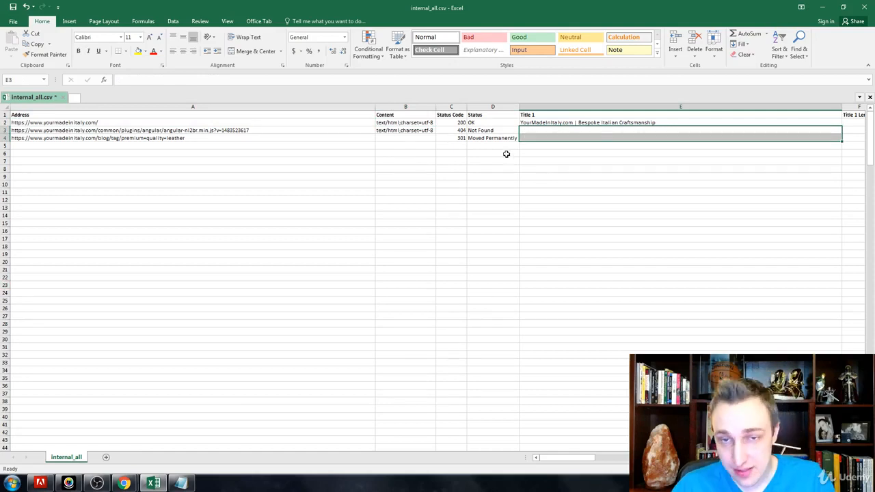
left_click(492, 137)
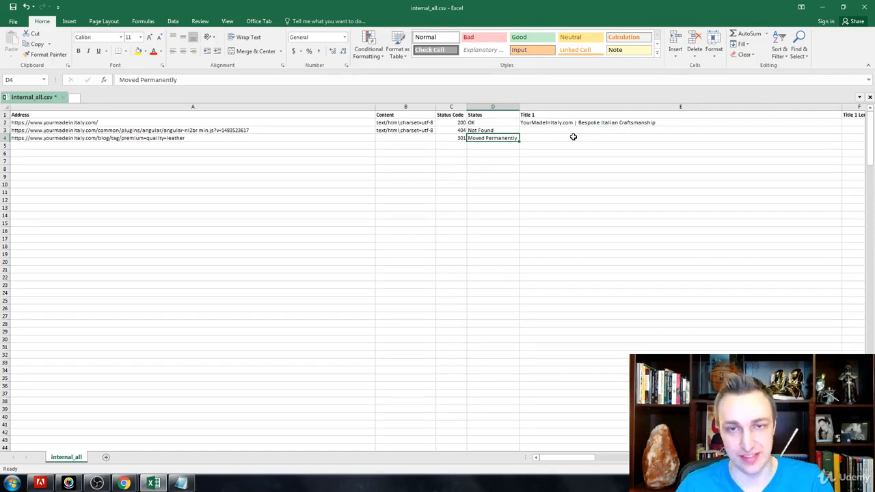
left_click(479, 130)
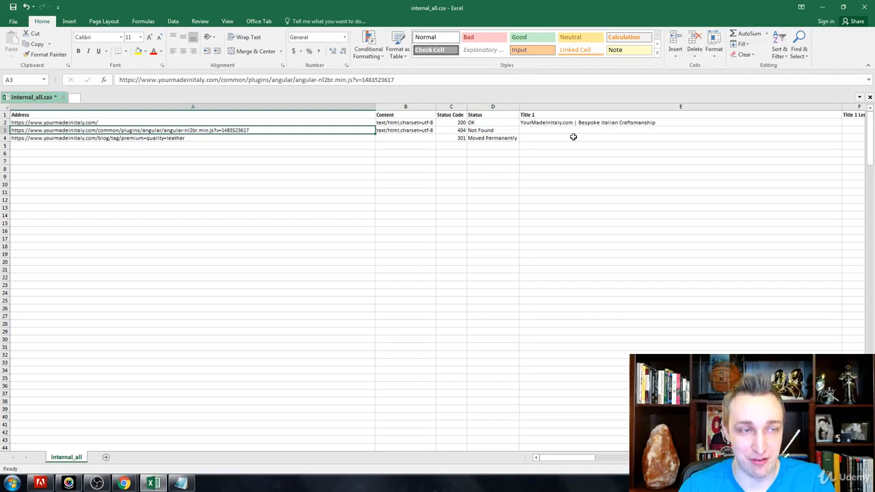
Return to the homepage row and select its title cell for editing.
left_click(55, 122)
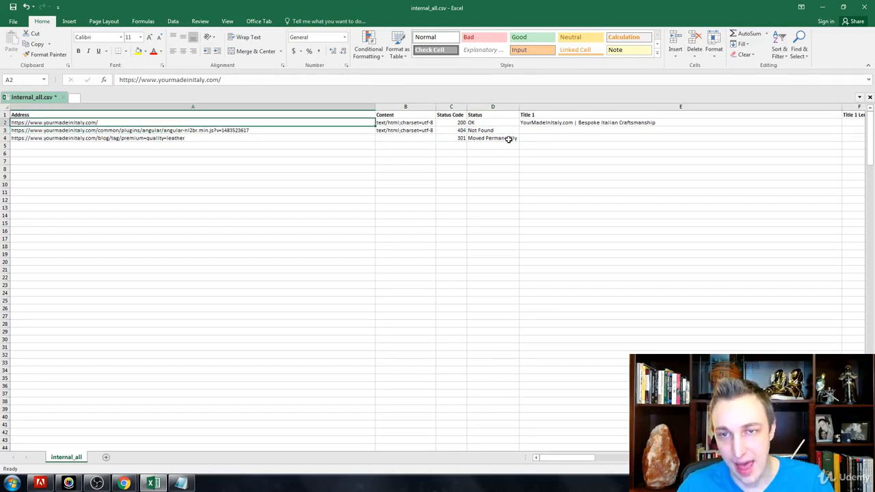
left_click(451, 123)
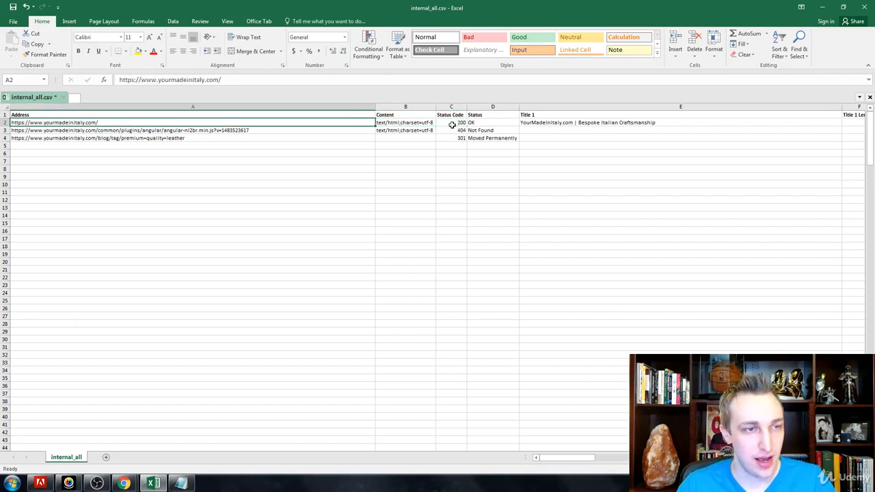
left_click(405, 123)
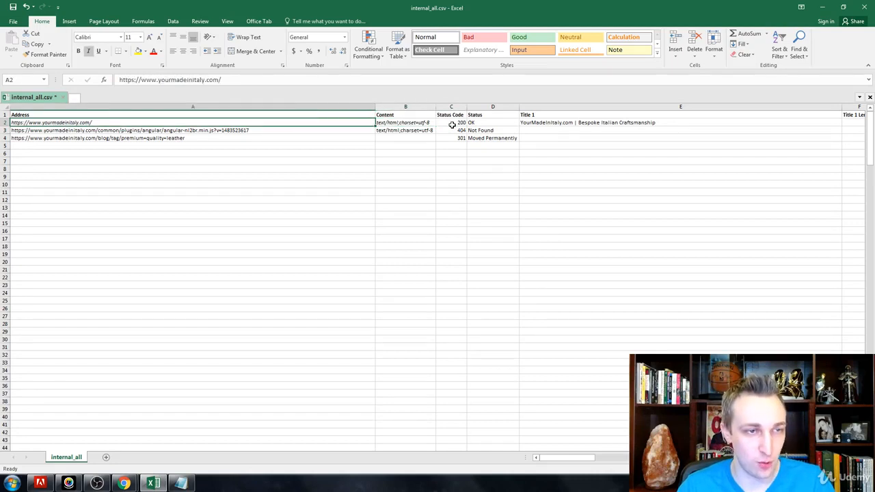
left_click(451, 123)
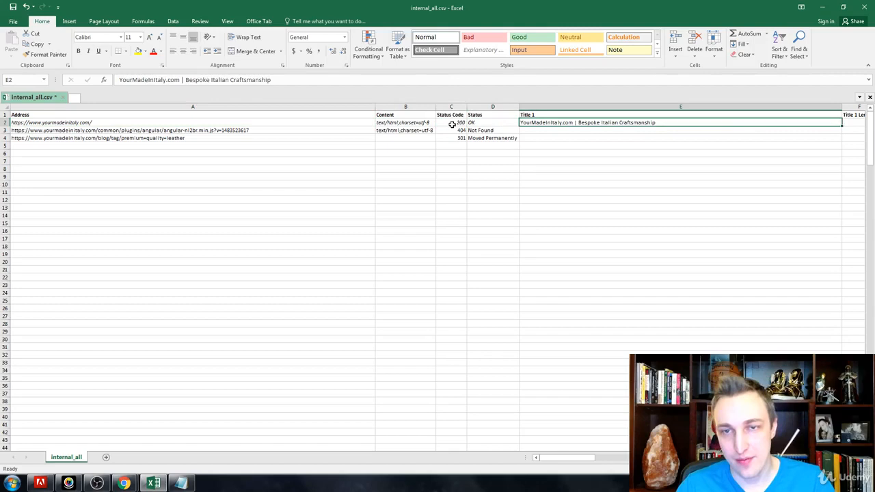
Extend the homepage title to end 'Bespoke Italian Craftsmanship and Fine Leather' and confirm it.
scroll("right", 3)
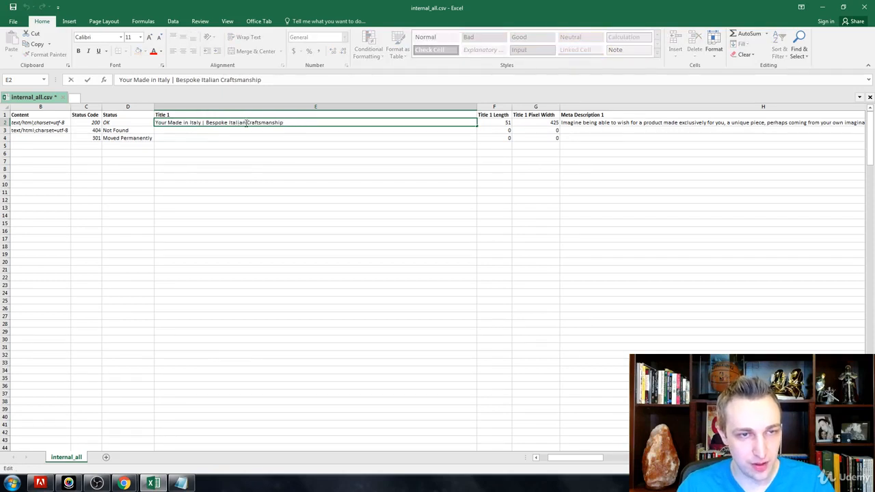
type("and")
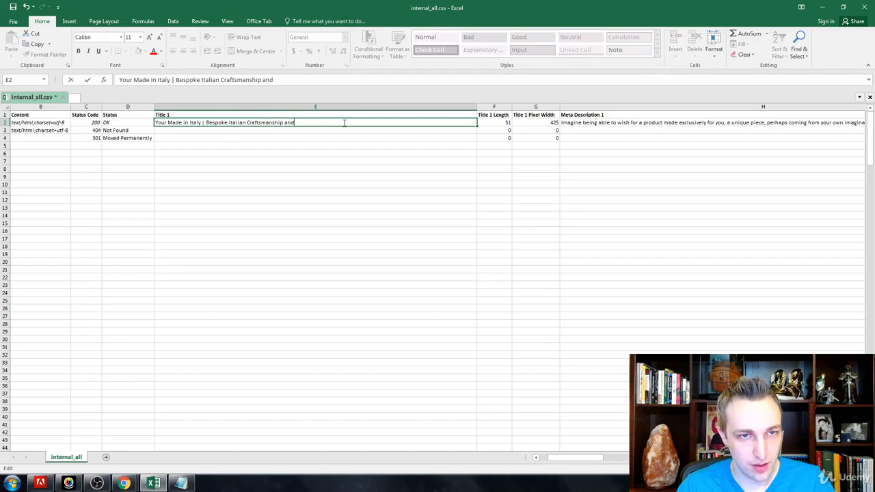
type("Fine Leather")
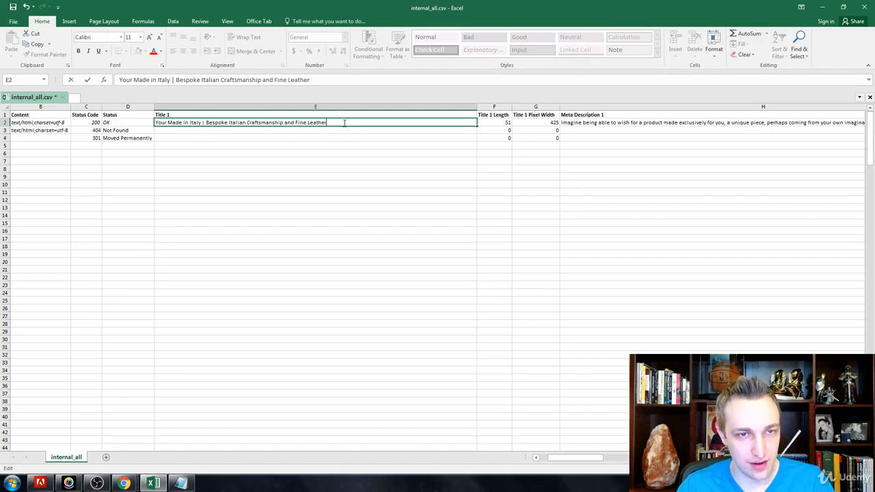
left_click(314, 130)
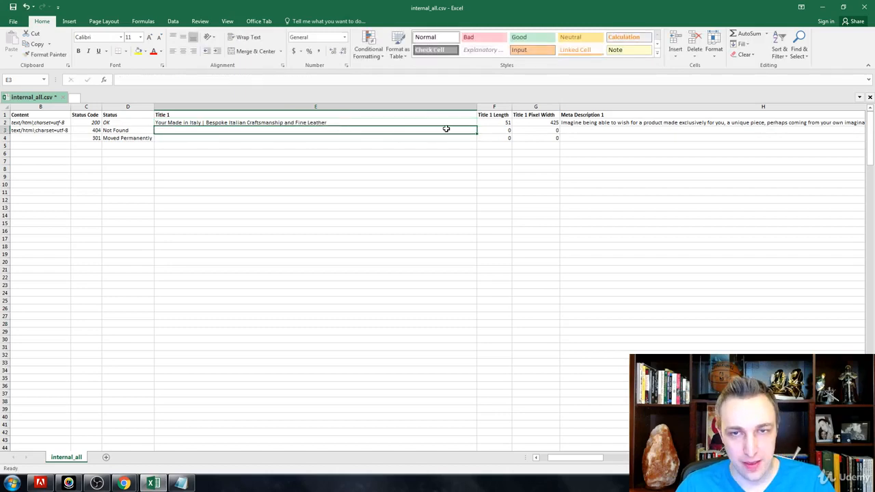
left_click(315, 123)
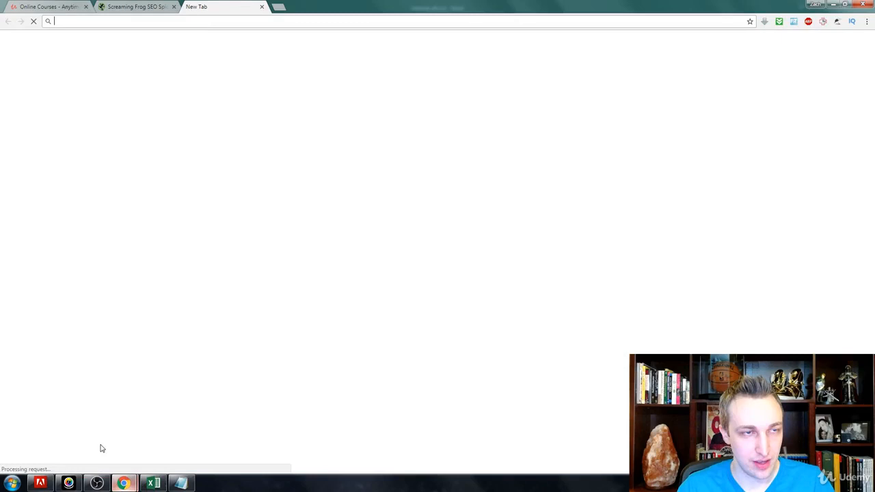
Search the web for 'yoast seo serp simulator'.
type("yoast seo serp simulator")
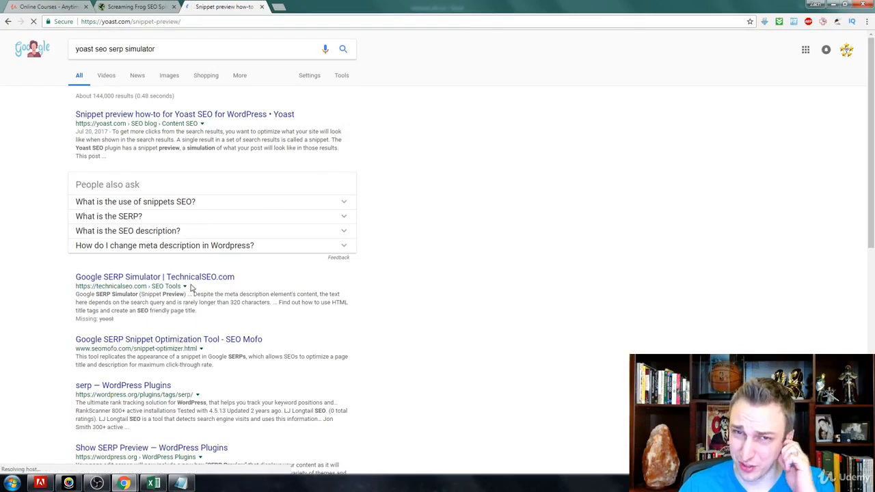
Read through Yoast's snippet preview article to the end, then return to the crawl sheet.
left_click(184, 114)
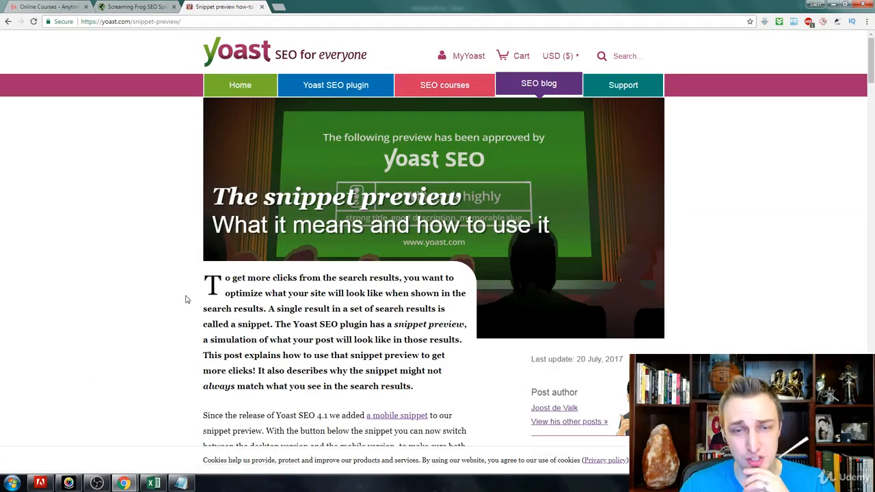
scroll("down", 3)
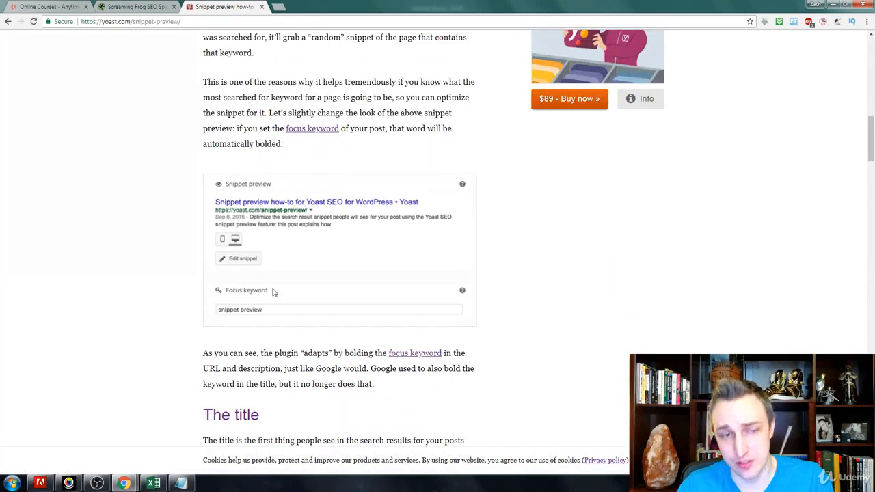
scroll("down", 3)
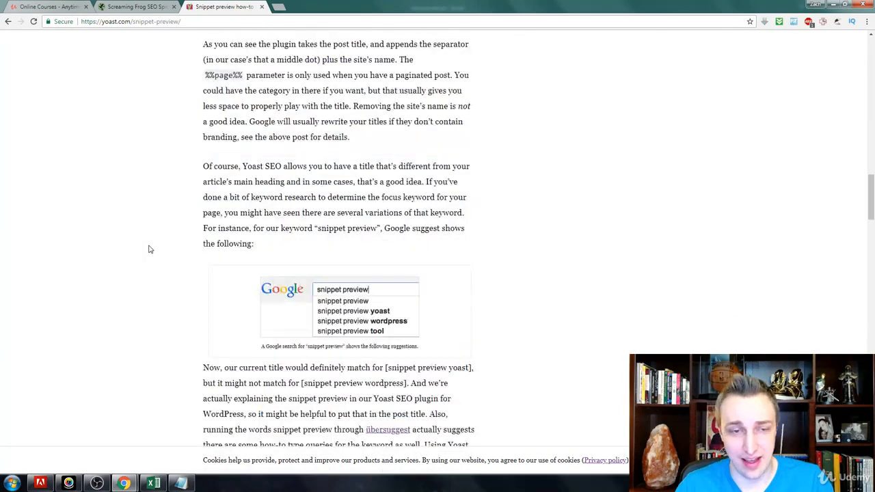
scroll("down", 3)
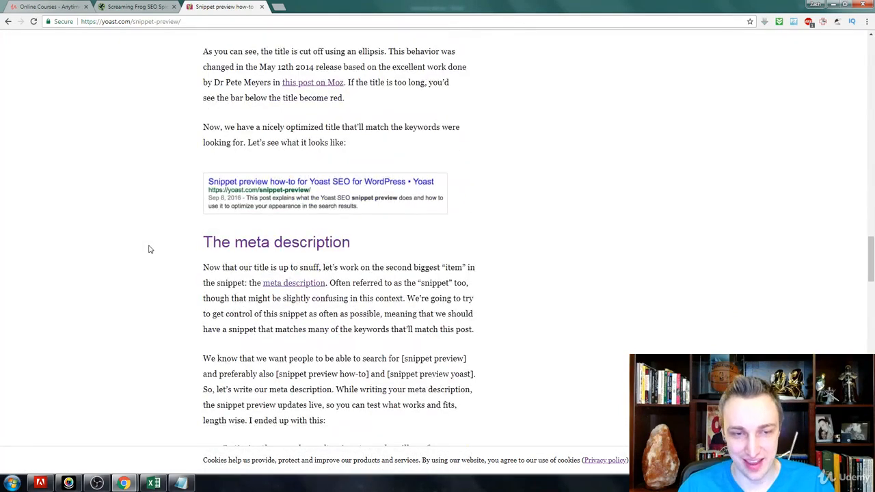
mouse_move(526, 321)
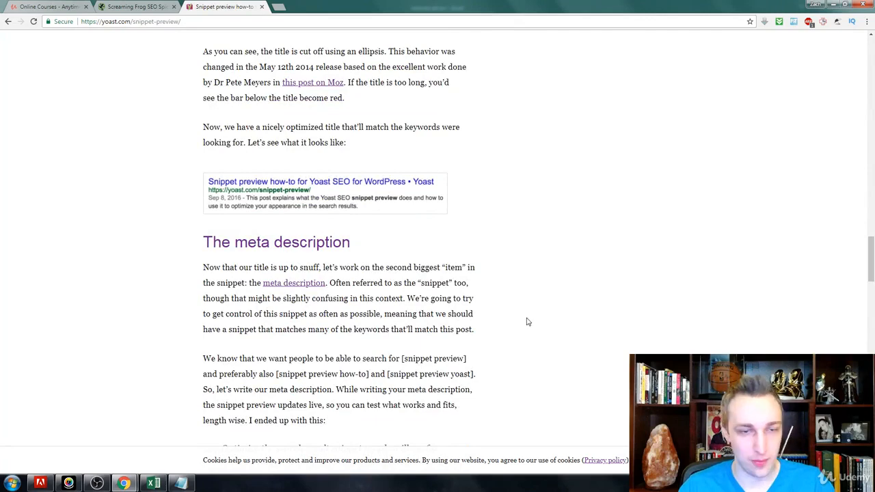
scroll("down", 3)
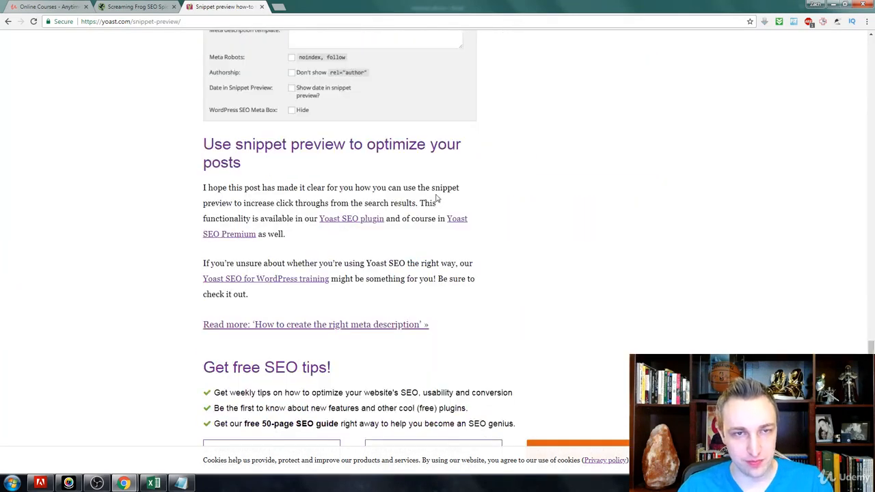
mouse_move(300, 283)
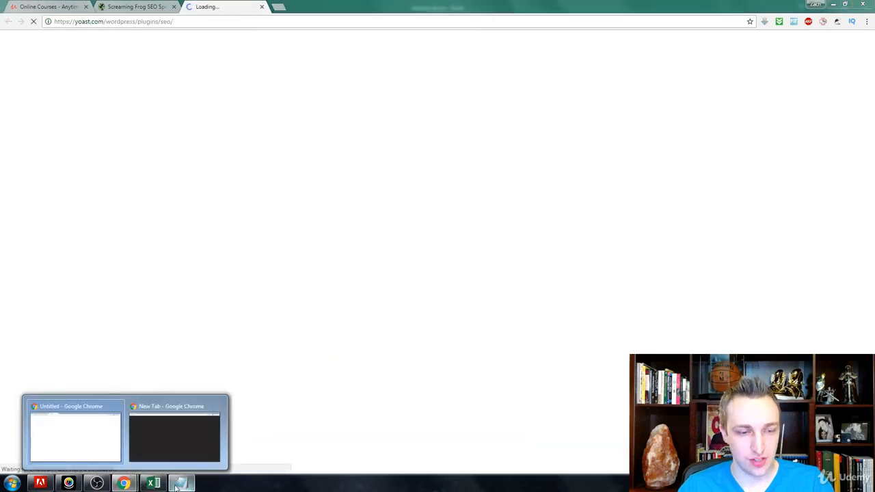
left_click(153, 484)
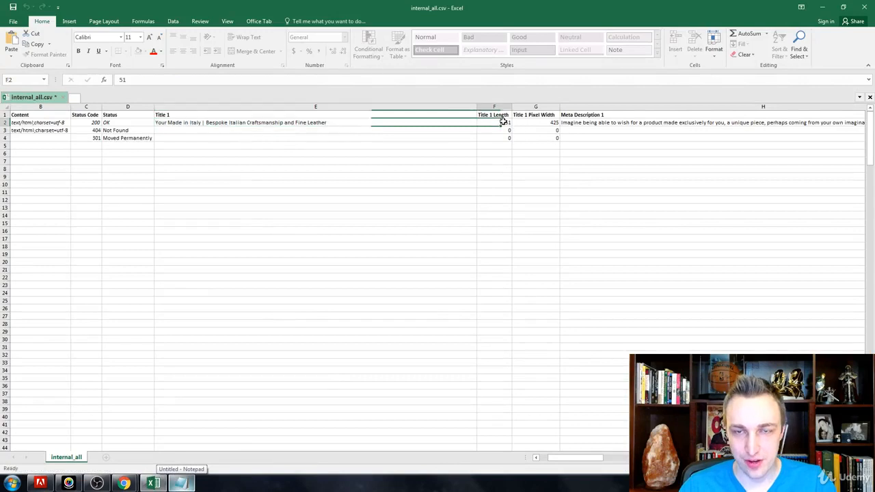
Rewrite the meta description ending as 'Your Made in Italy makes custom bespoke Italian leather a reality.'.
left_click(536, 123)
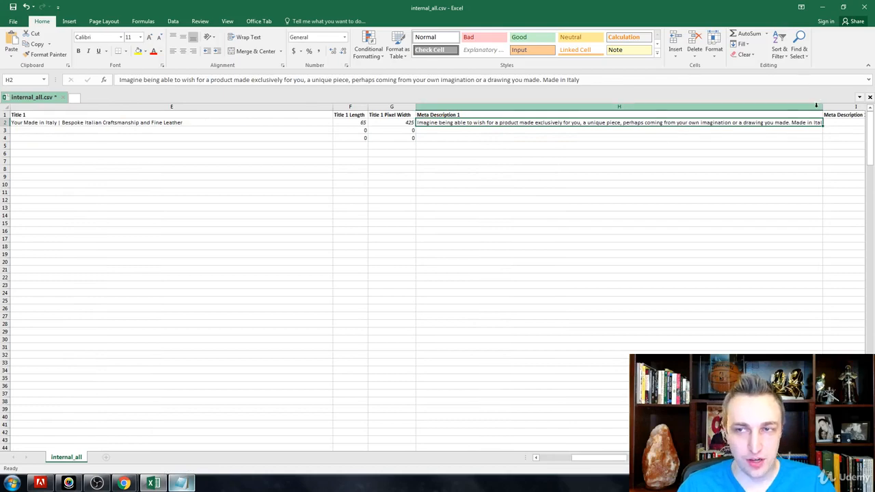
scroll("right", 3)
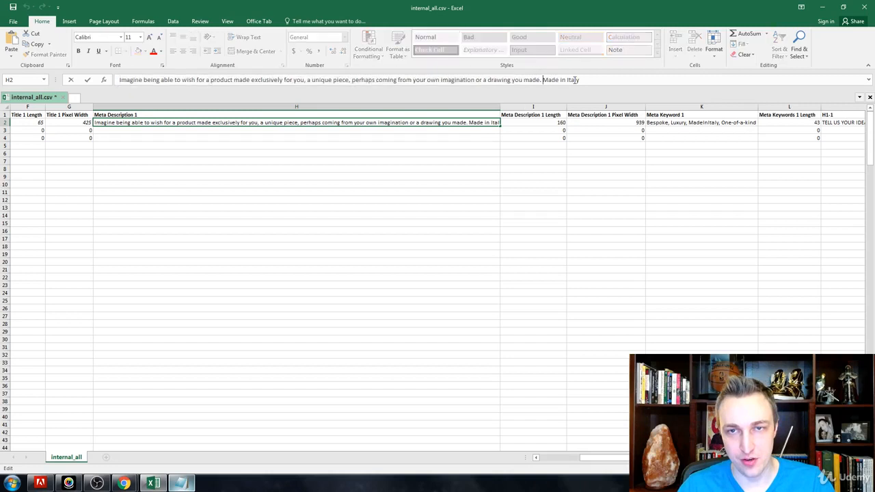
type("Your")
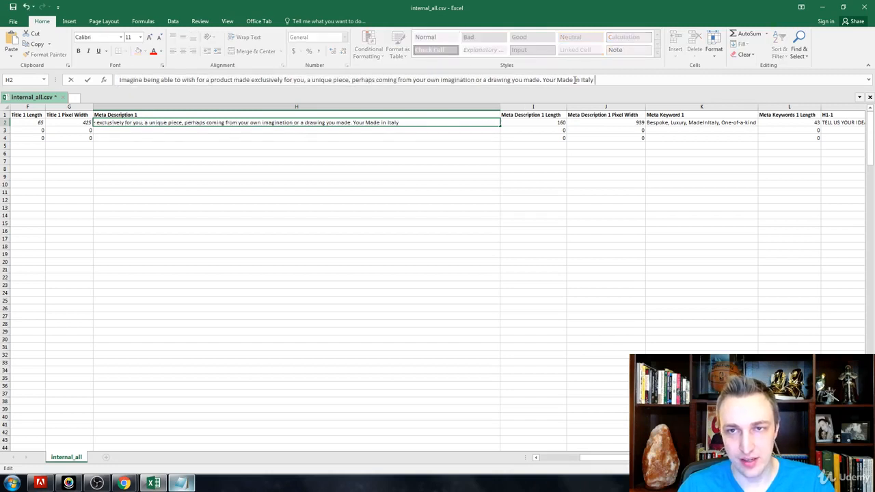
type("makes custom")
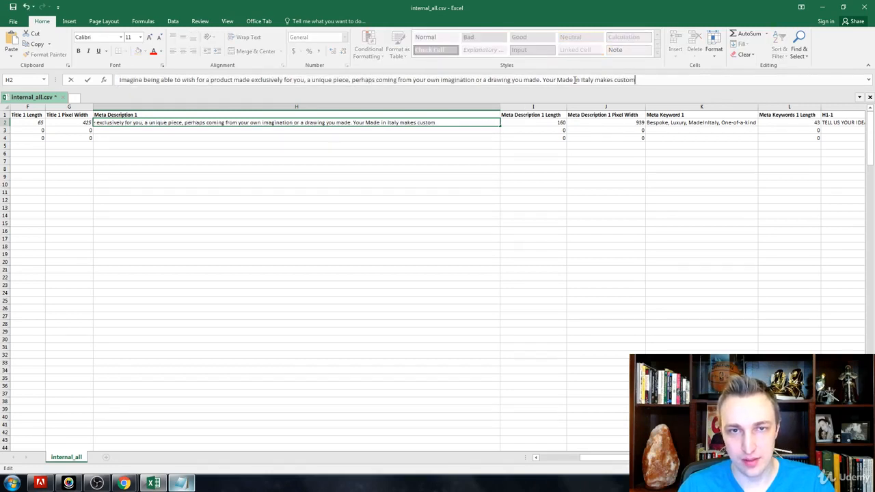
type("bespo")
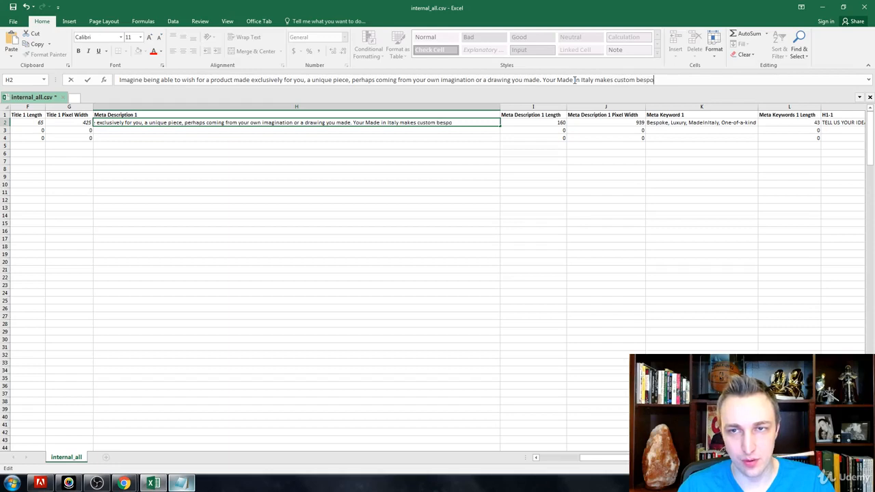
type("i")
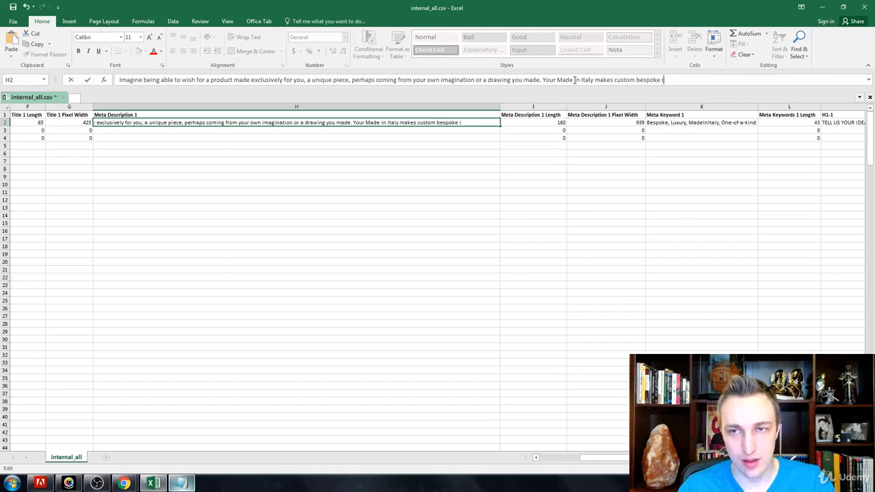
type("Italian leat")
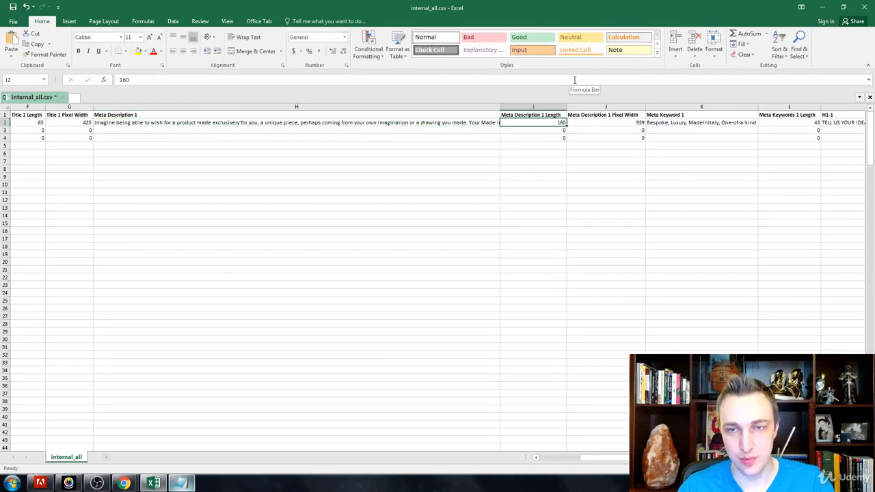
Reopen the meta description and mark part of it for rewording.
double_click(295, 123)
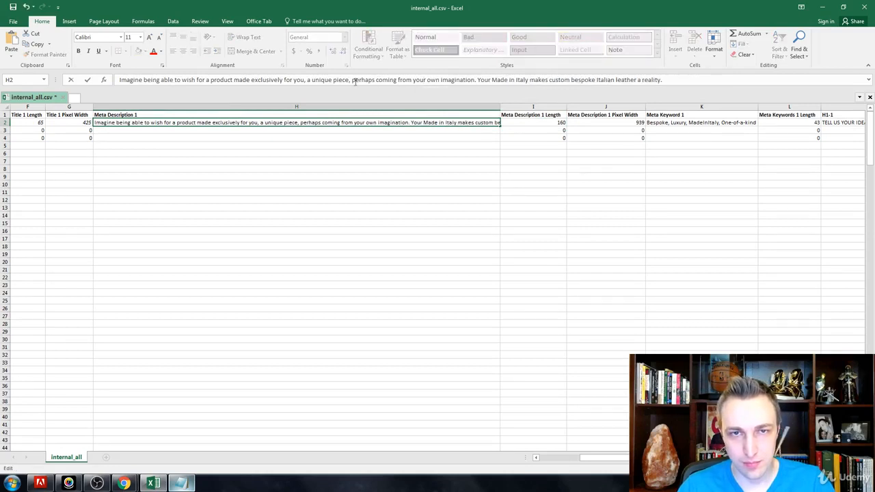
left_click_drag(350, 80, 413, 79)
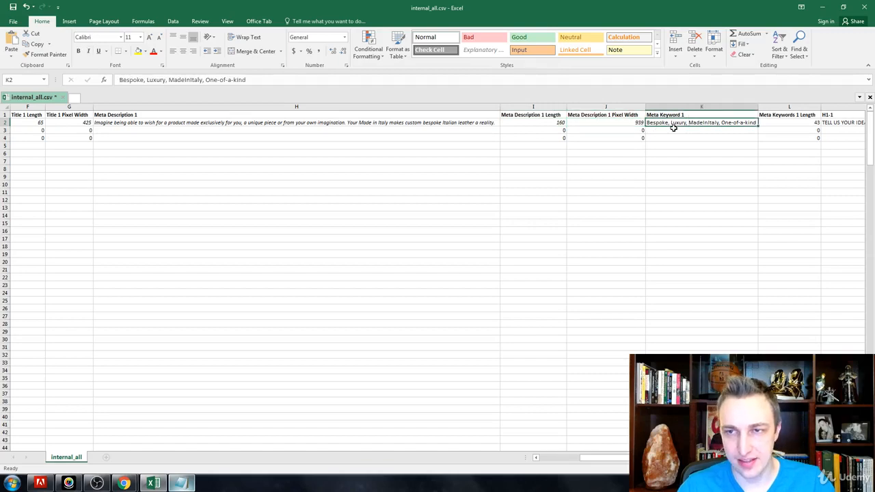
Replace meta keywords with 'Your Made in Italy, Bespoke Leather, Italian Leather, Custom Italian Leather, Bespoke Italian Leather'.
double_click(700, 123)
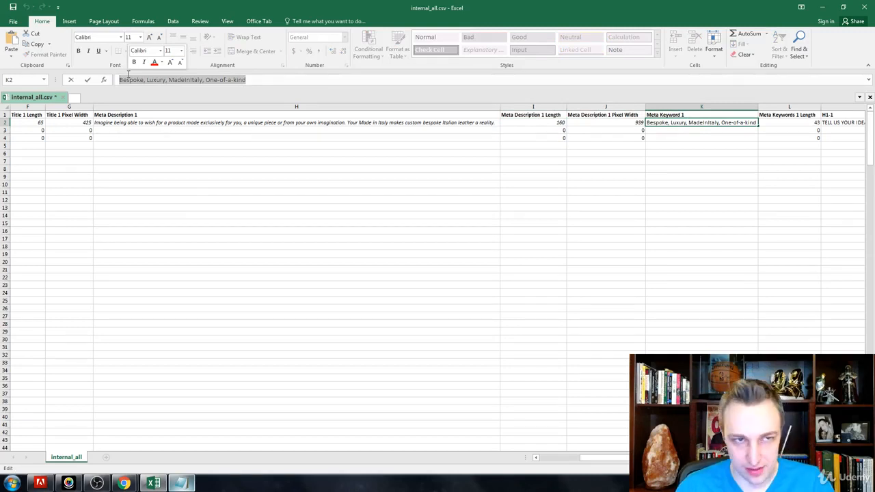
type("Your Made I")
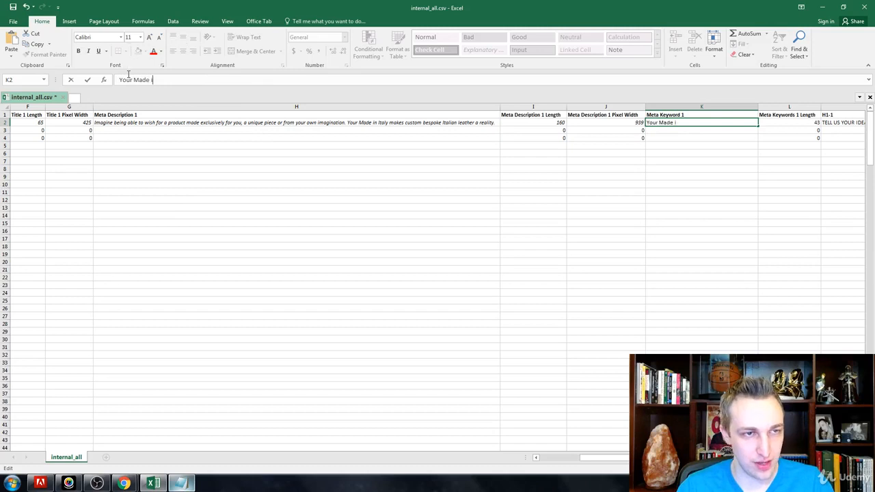
type("in Italy,")
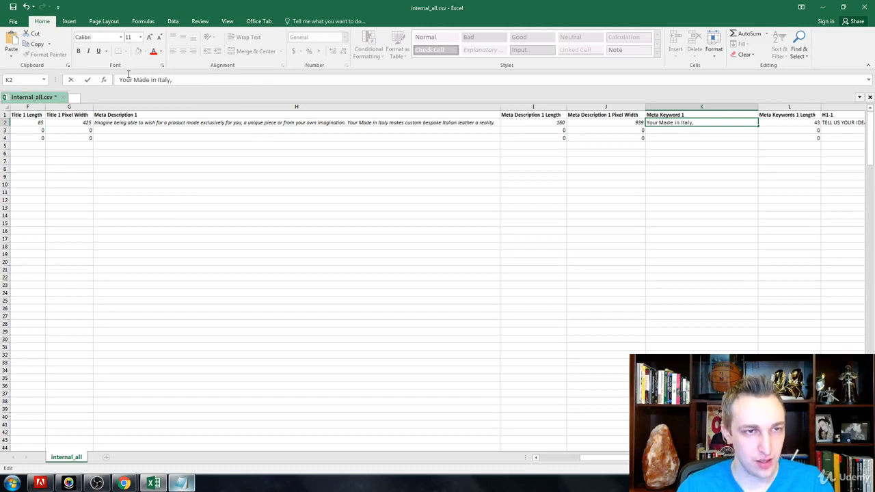
type("Bespoke Leather,")
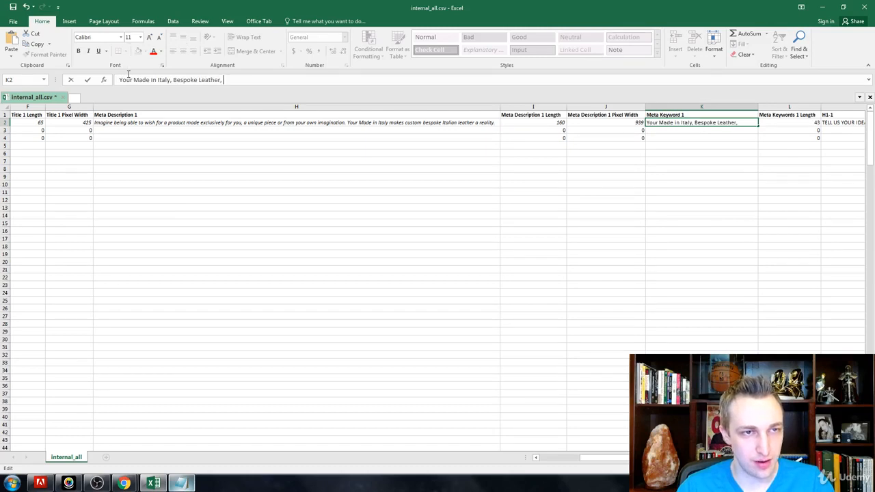
type("Italian Leather, Custom Italian Leather,")
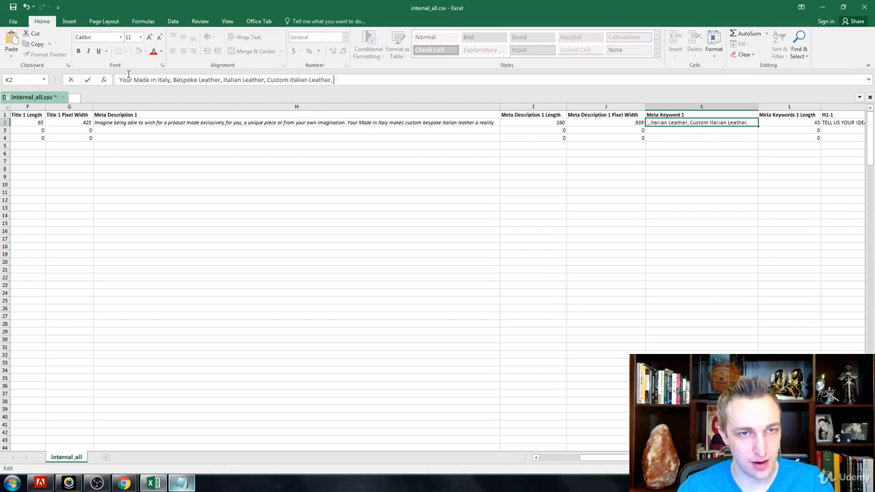
type("Bes")
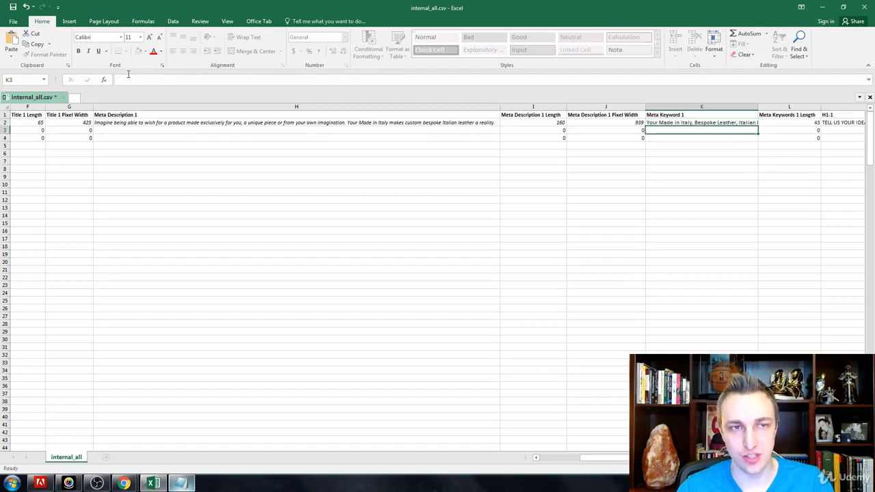
left_click(699, 123)
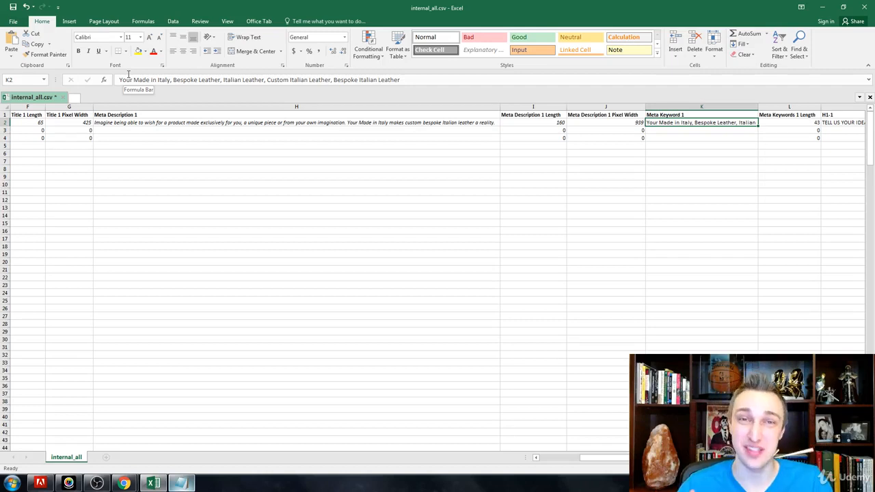
left_click(790, 123)
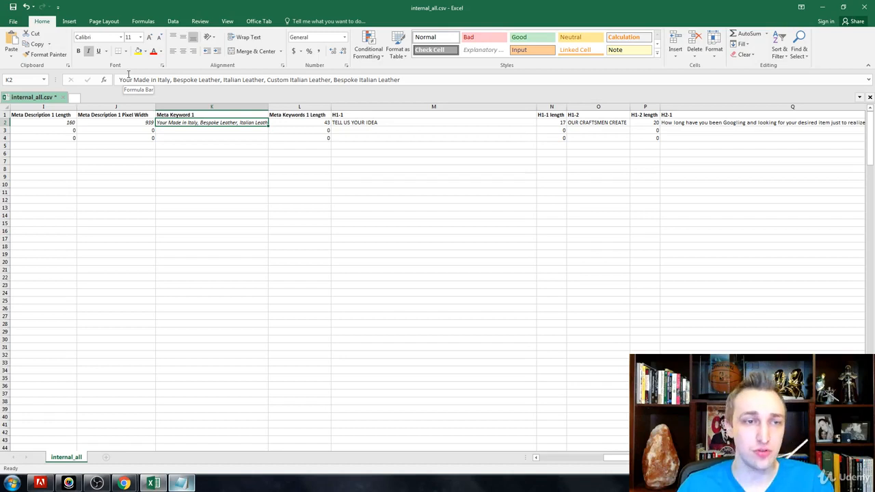
left_click(300, 123)
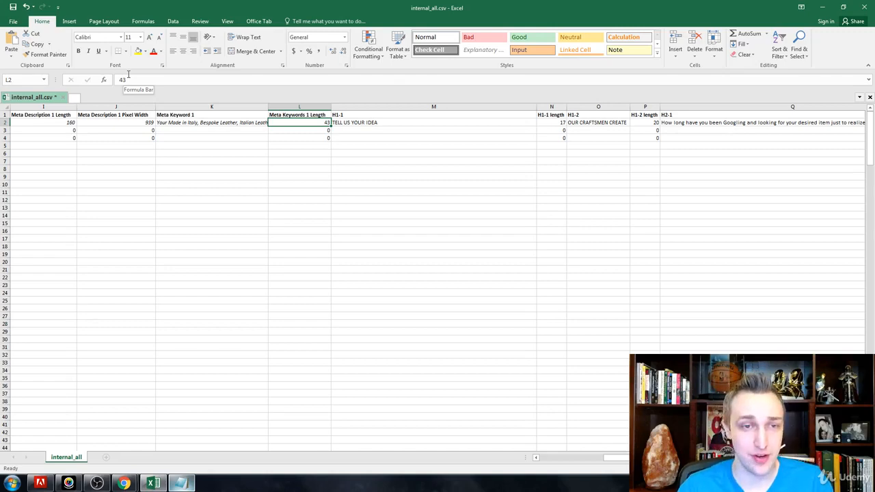
left_click(210, 123)
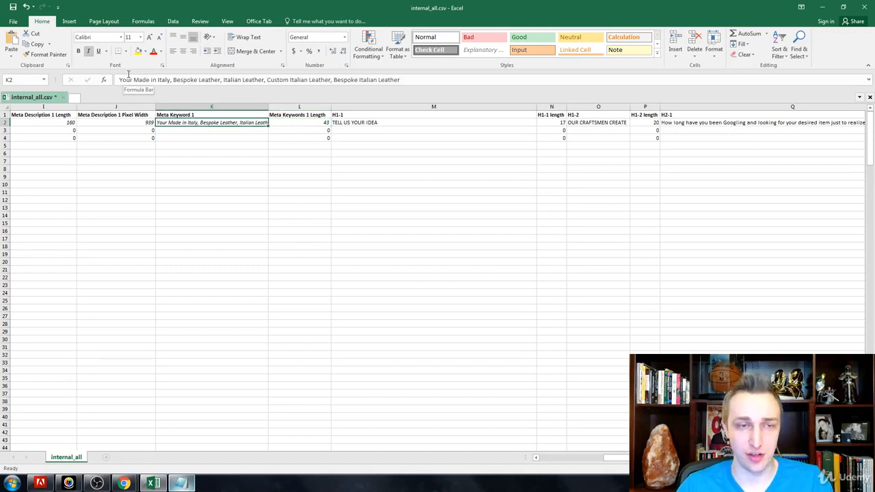
left_click(299, 123)
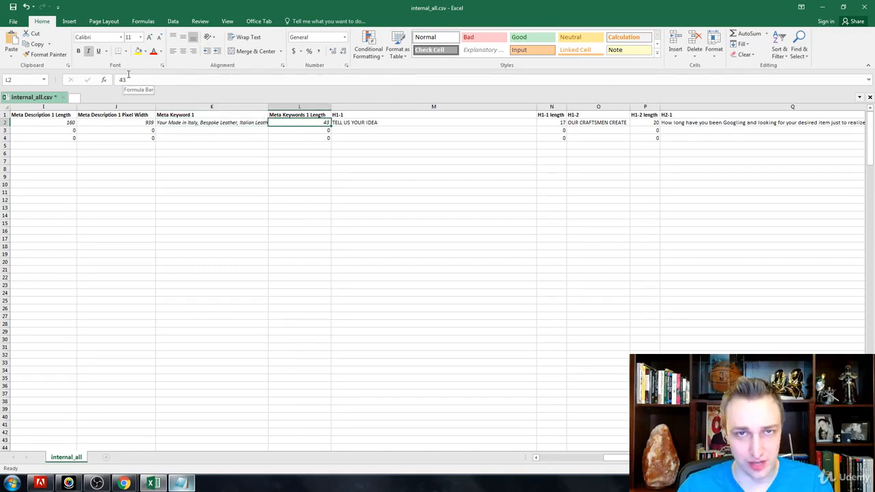
left_click(434, 123)
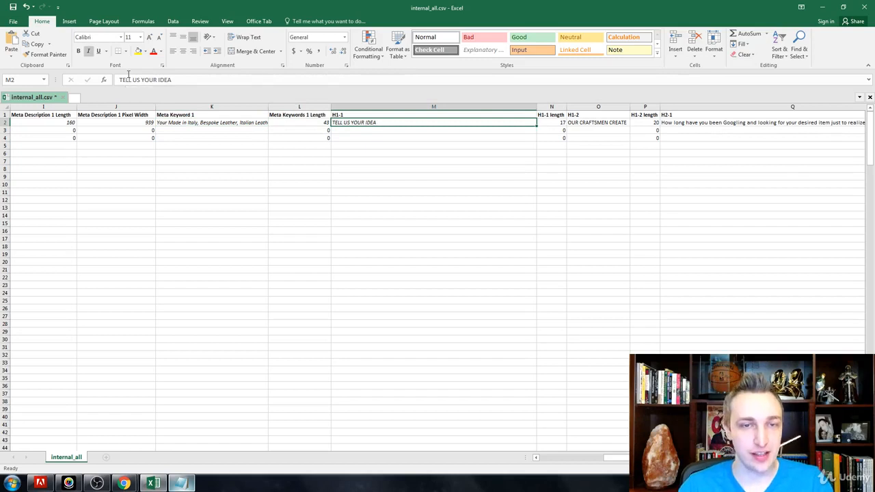
left_click(598, 123)
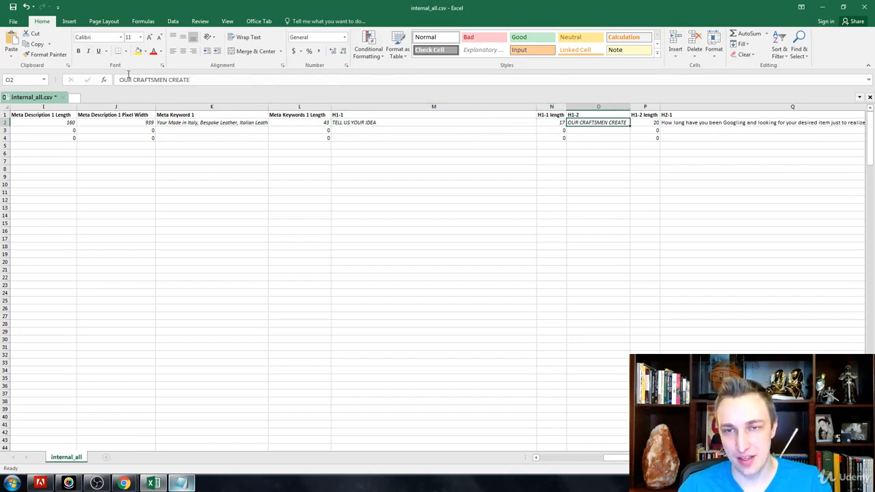
left_click(367, 123)
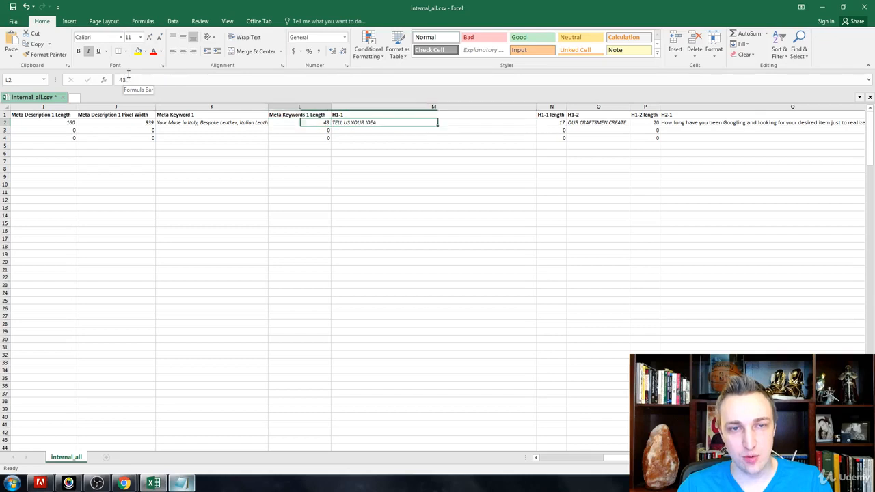
left_click(434, 123)
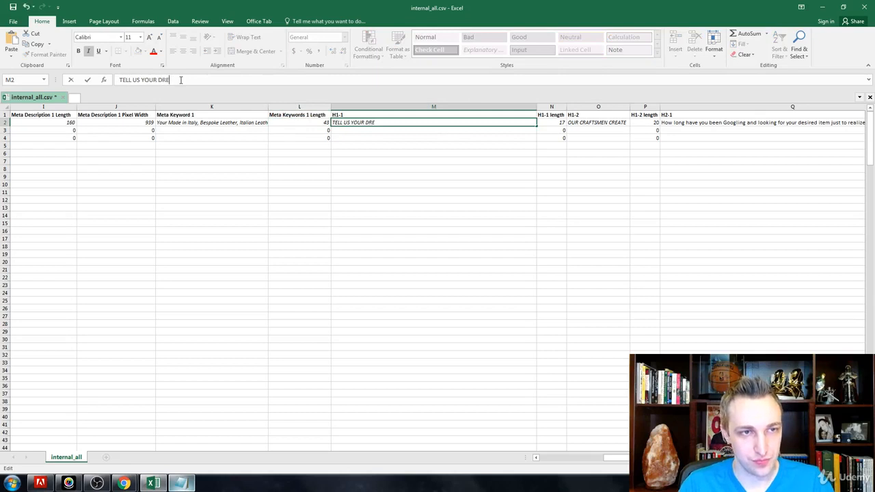
Finish the first H1 as 'TELL US YOUR DREAM ITALIAN DESIGN' and commit it.
type("AM IT")
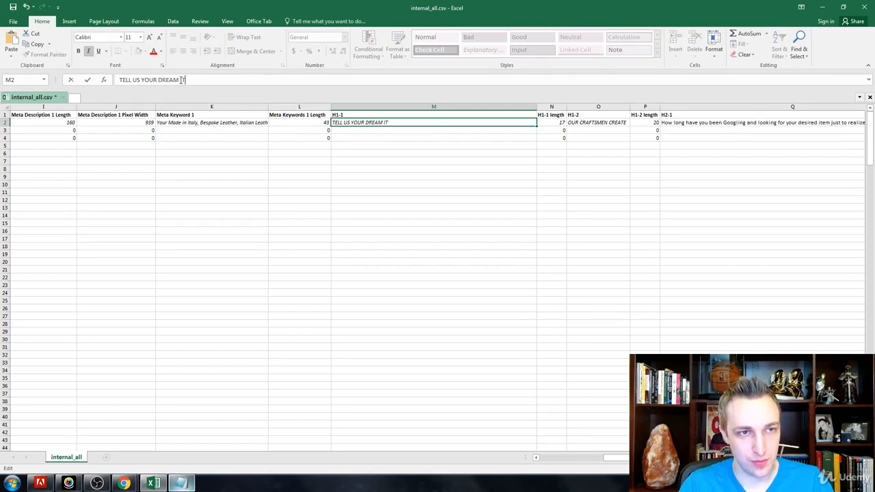
type("ITALIAN DESIGN")
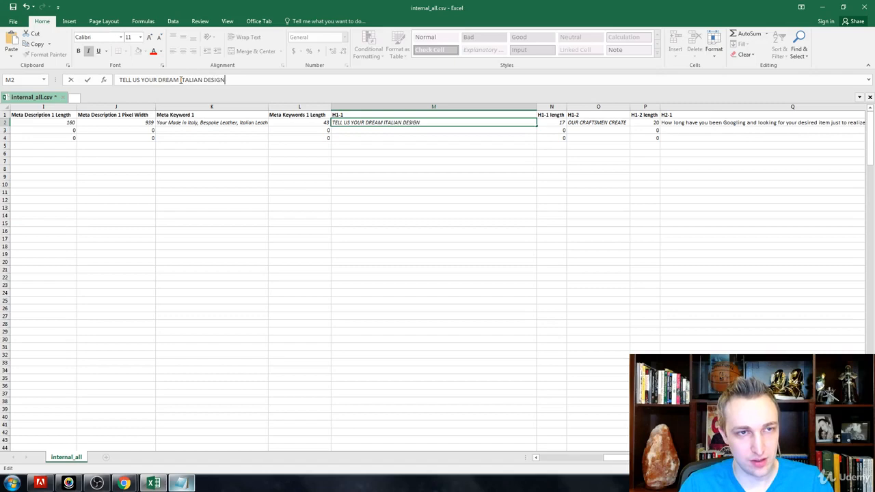
left_click(597, 123)
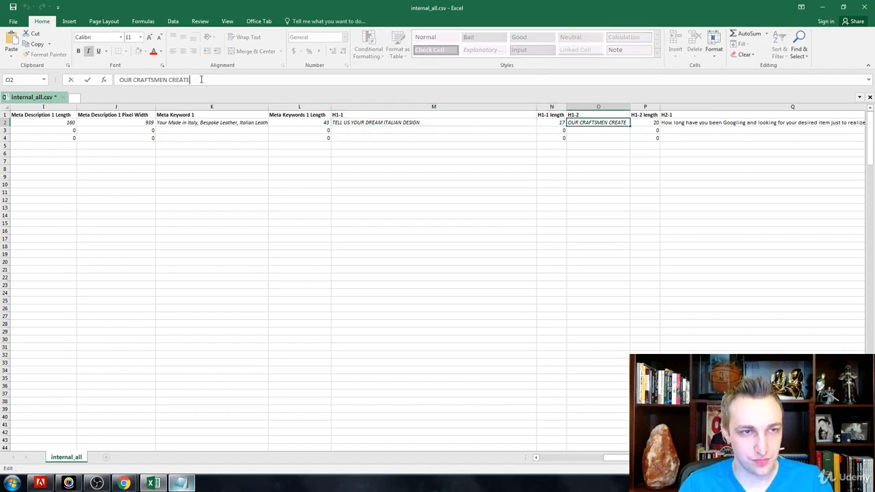
Reword the second H1, replacing CREATE with 'FASHION HANDMADE LEATHER'.
double_click(177, 79)
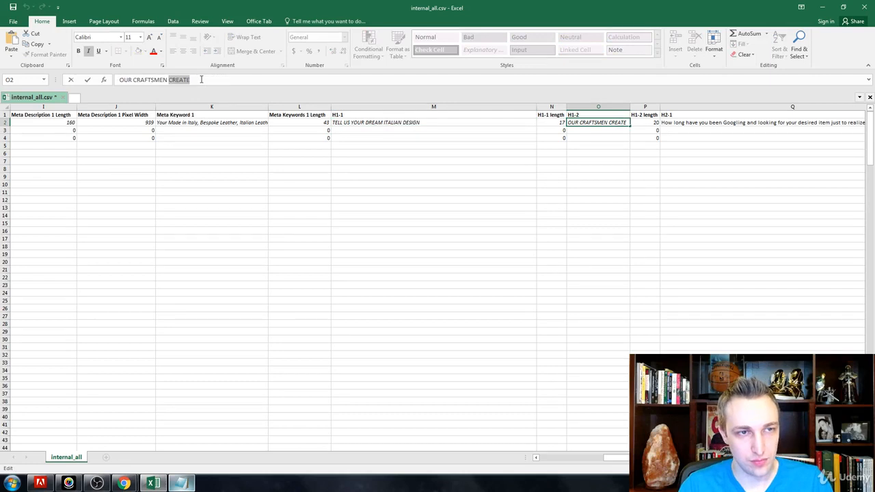
type("FASHION HAND")
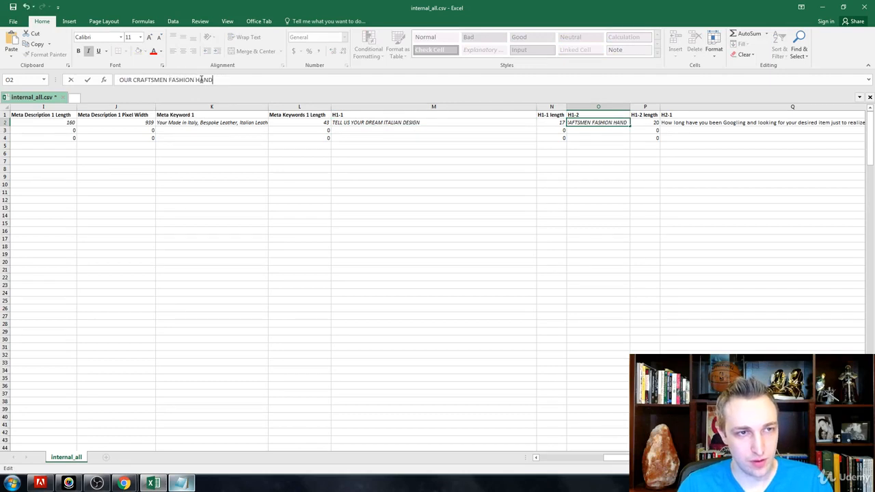
type("MADE LEATHER")
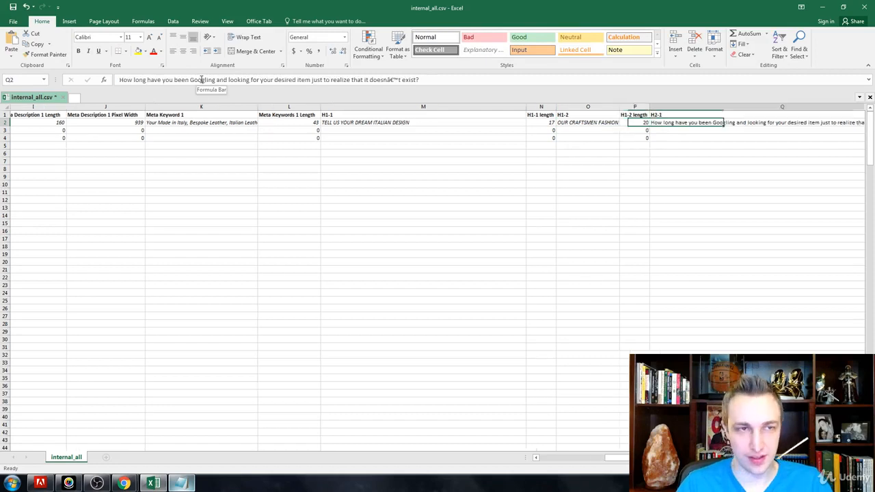
Scroll across to the H2 columns, check the inlinks count and select the second H2 cell.
scroll("right", 3)
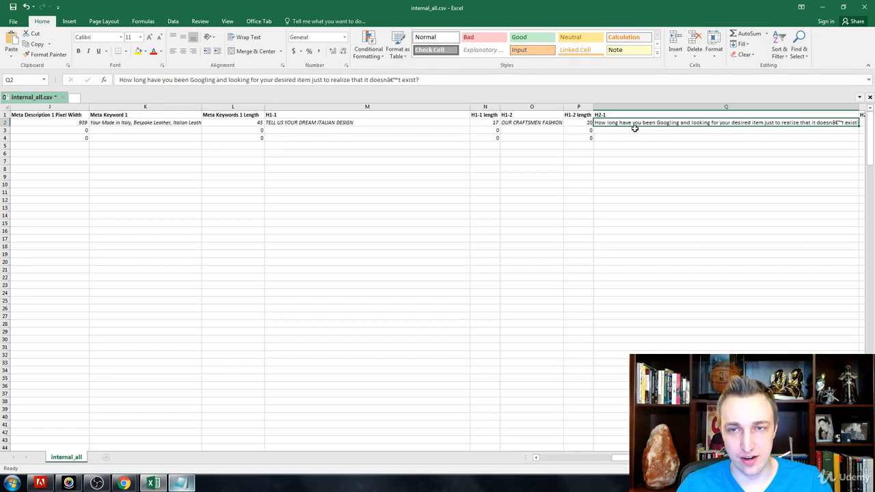
mouse_move(607, 123)
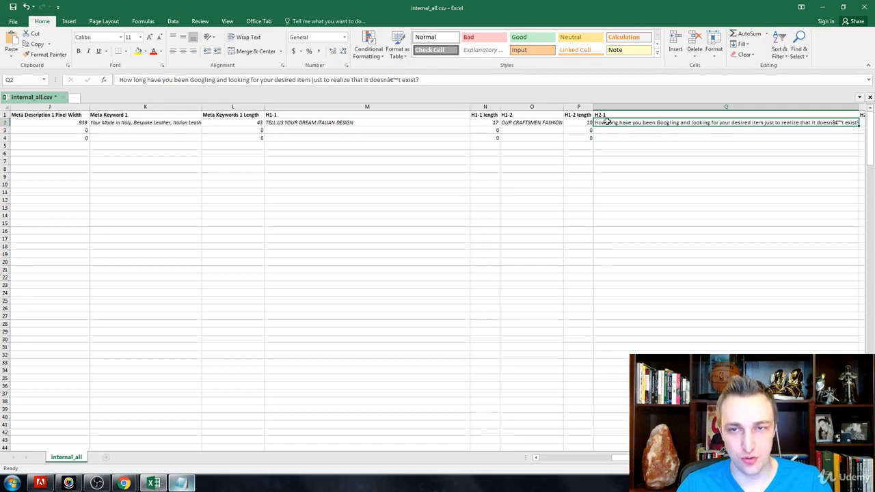
scroll("right", 3)
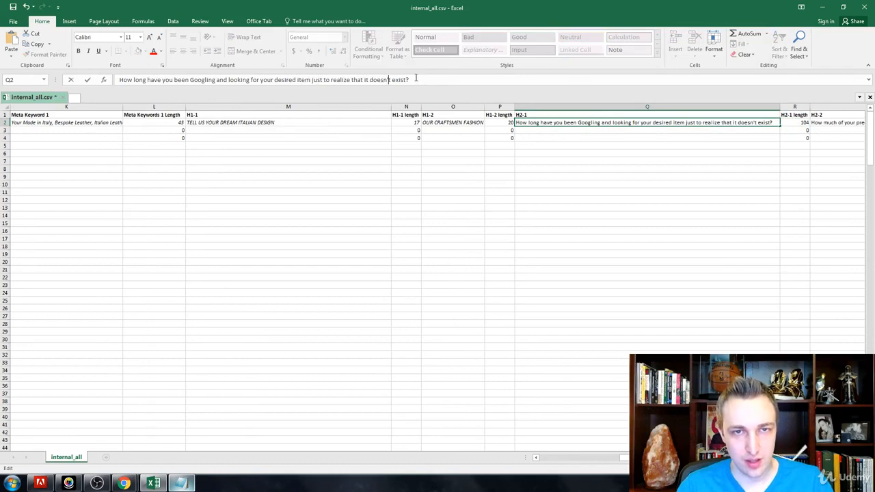
mouse_move(635, 134)
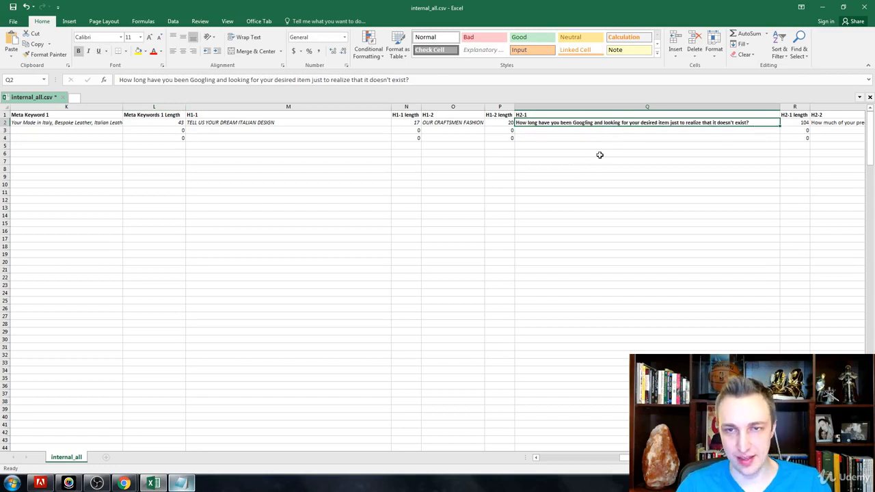
mouse_move(600, 153)
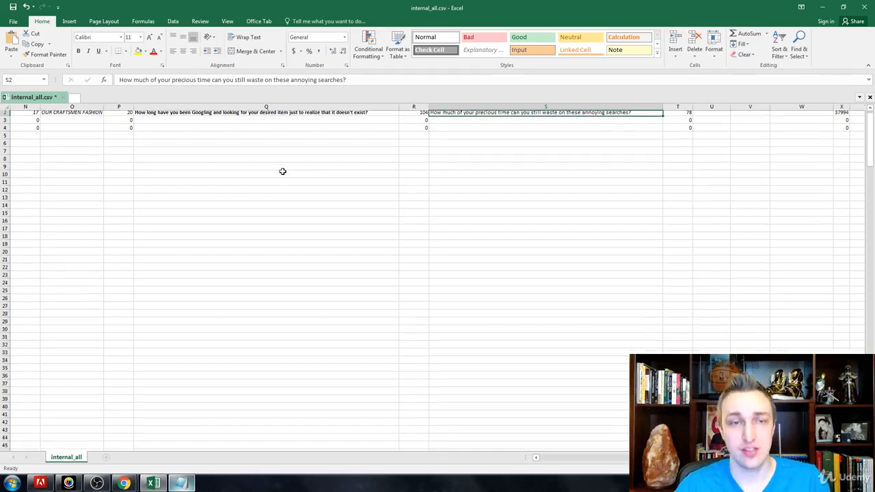
scroll("down", 3)
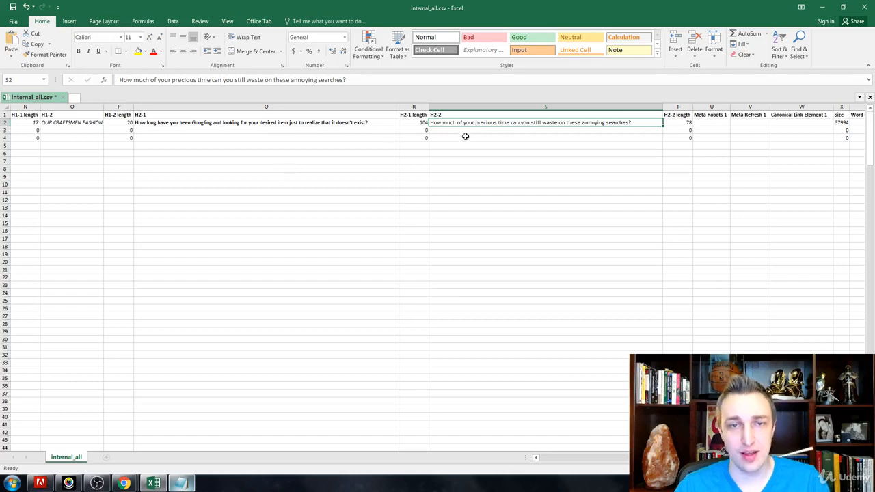
left_click(88, 52)
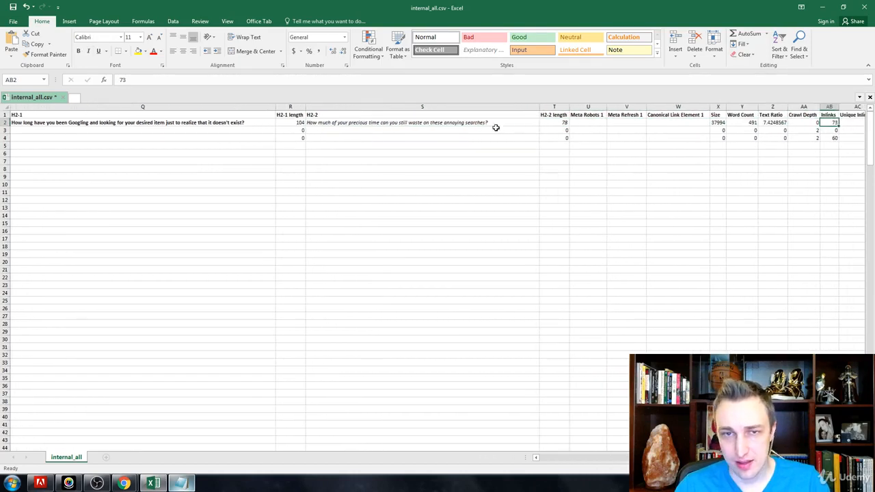
left_click(387, 123)
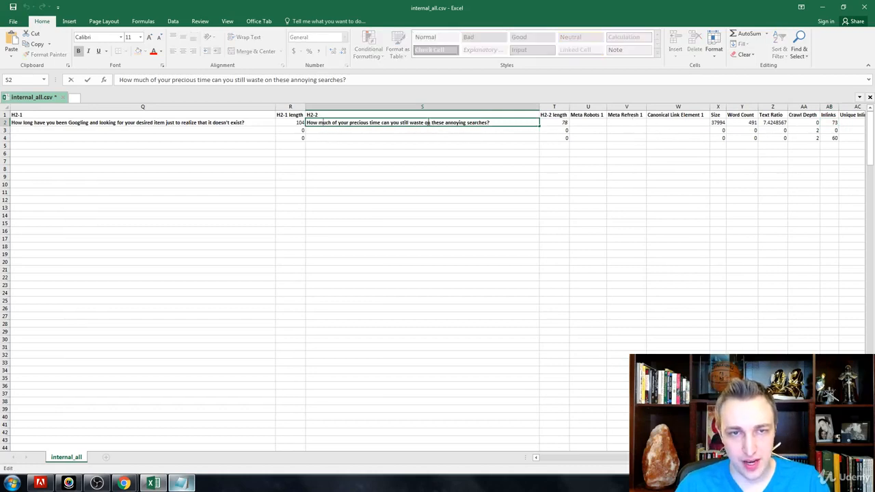
double_click(397, 123)
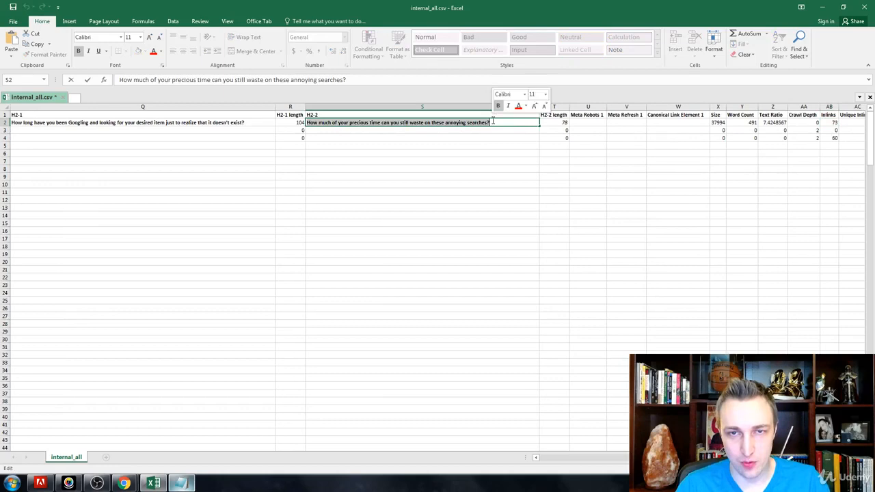
type("Are")
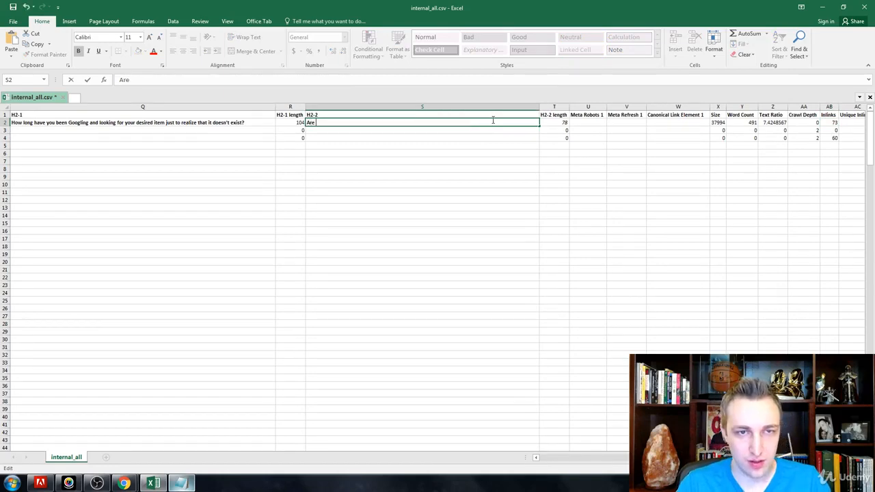
type("You Willing")
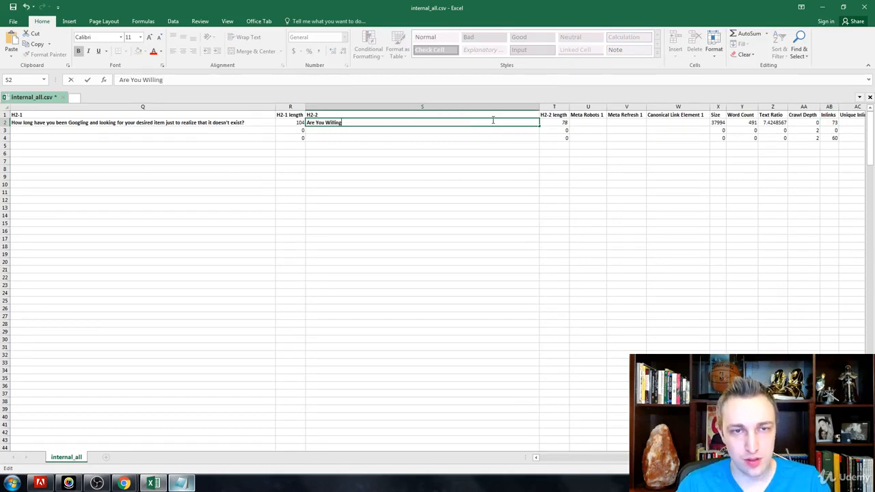
type("to Waste M")
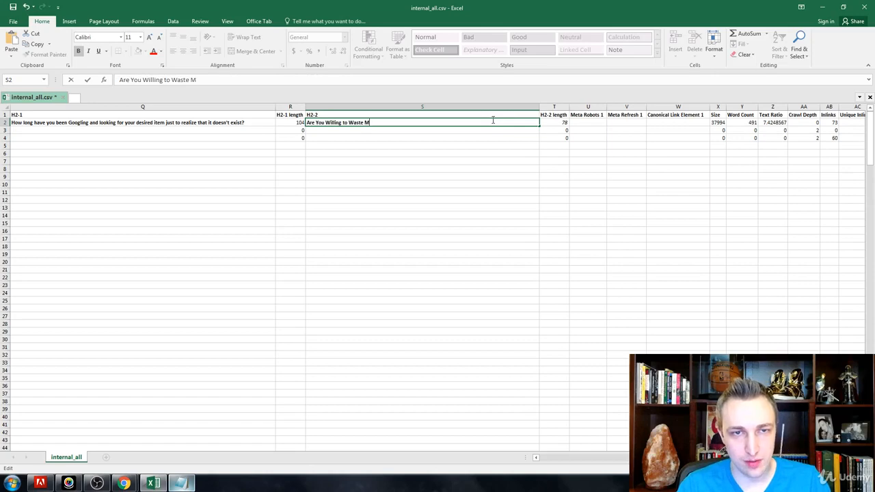
type("ORE Time?")
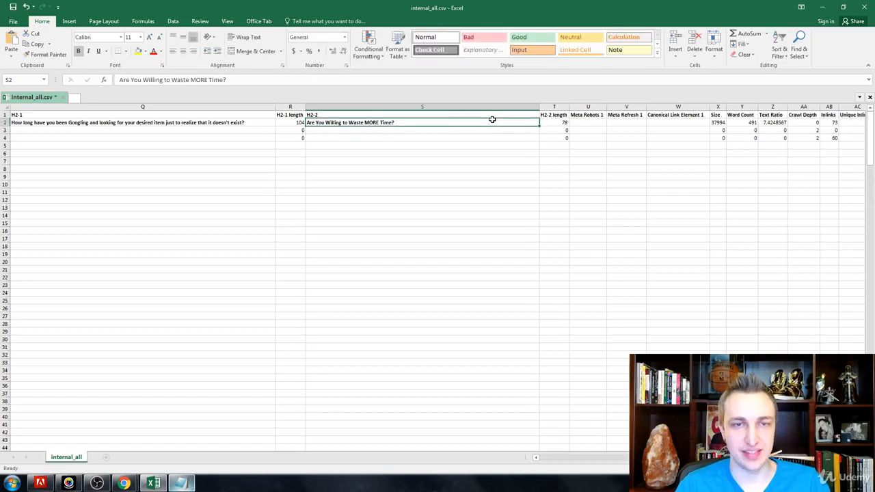
left_click(772, 123)
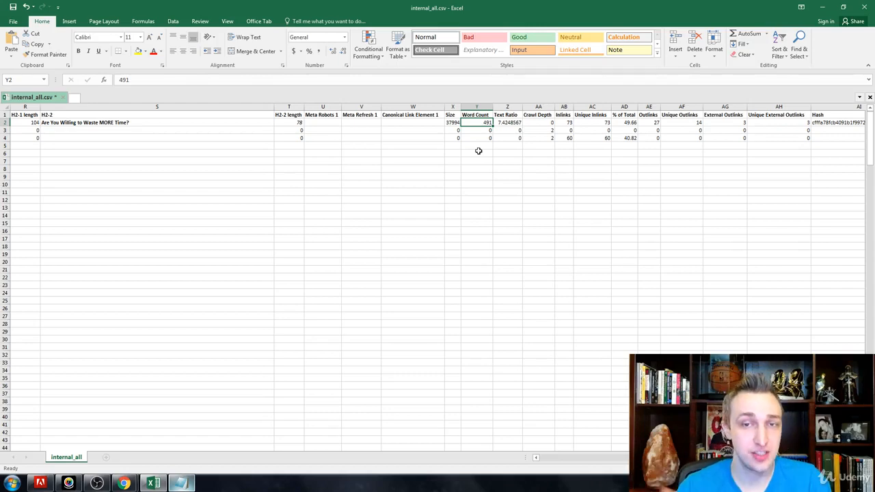
Point out the homepage's Inlinks count before returning to the URL and status columns.
left_click(563, 123)
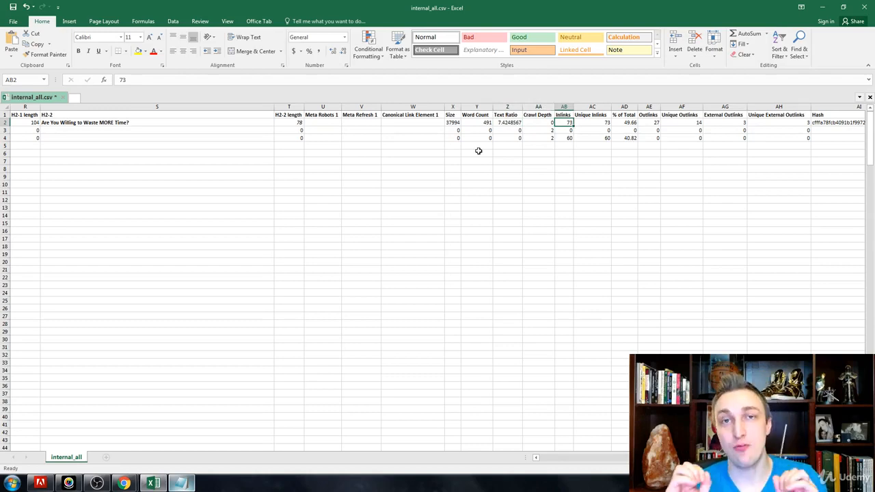
left_click(680, 123)
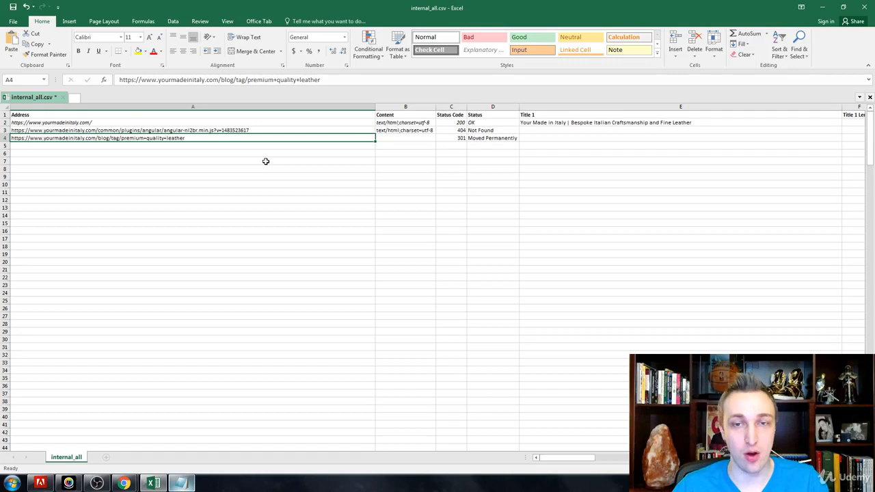
Pick out the 404 status and its broken URL in row 3, then bring up the Notepad redirect notes.
left_click(405, 137)
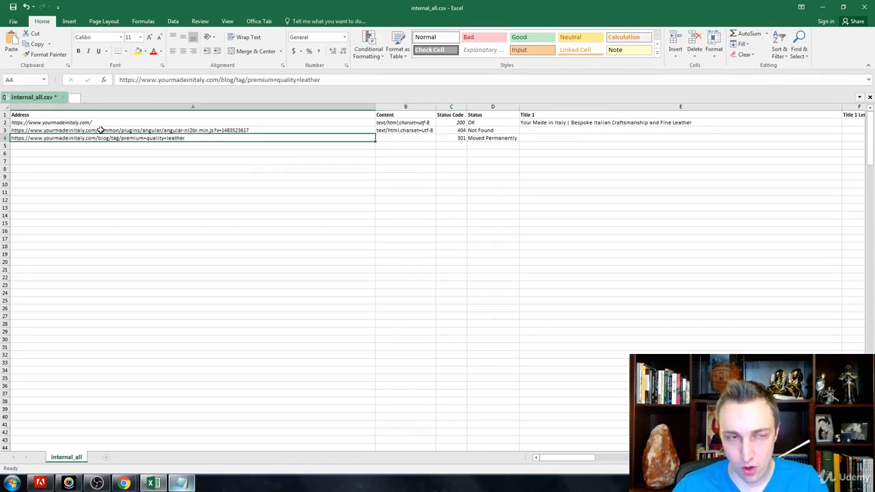
left_click(451, 130)
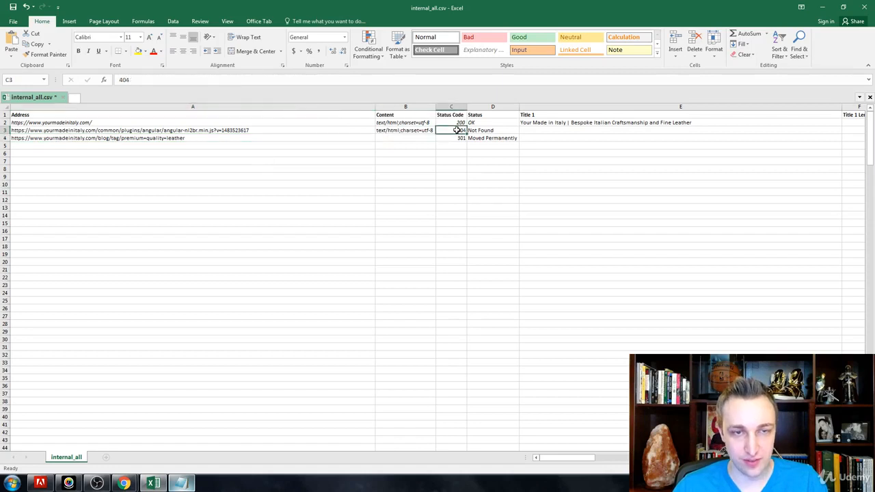
left_click(130, 130)
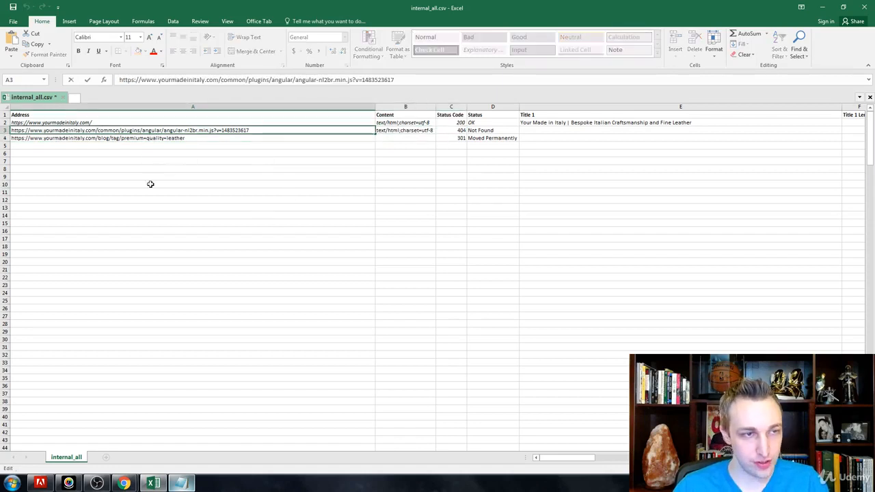
left_click(180, 484)
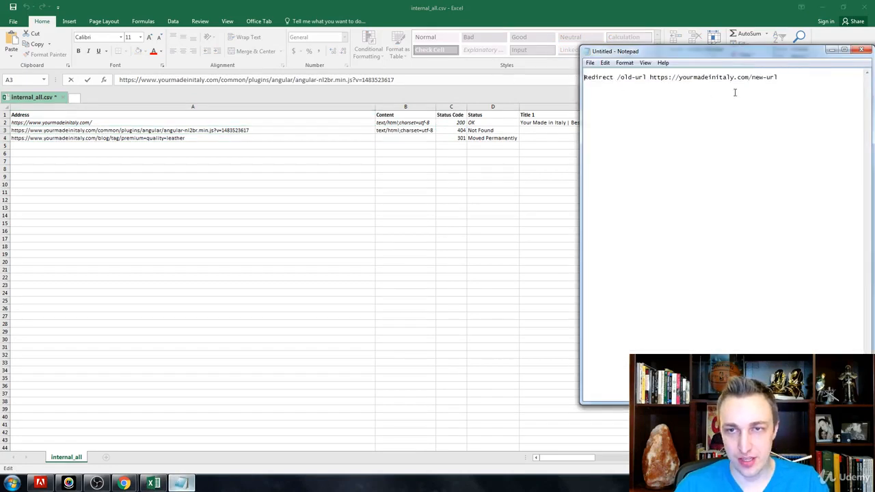
Add an .htaccess heading above the Redirect template line in Notepad.
type(".htaccess")
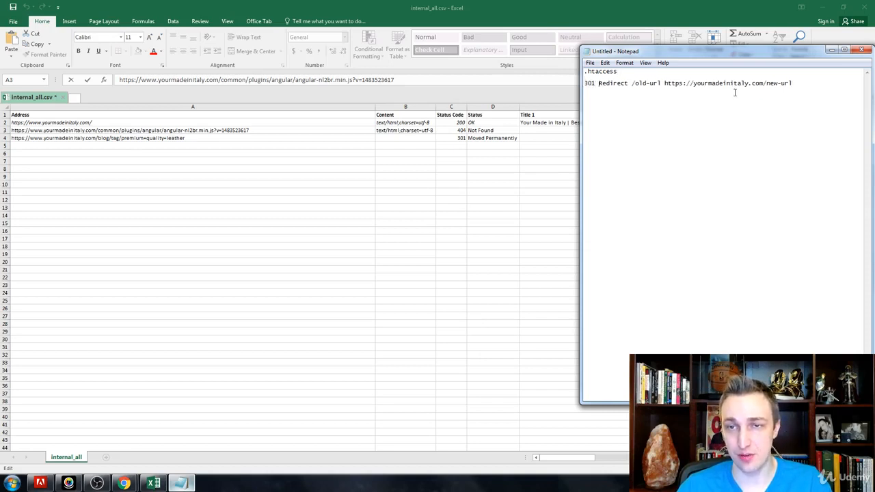
key("Backspace")
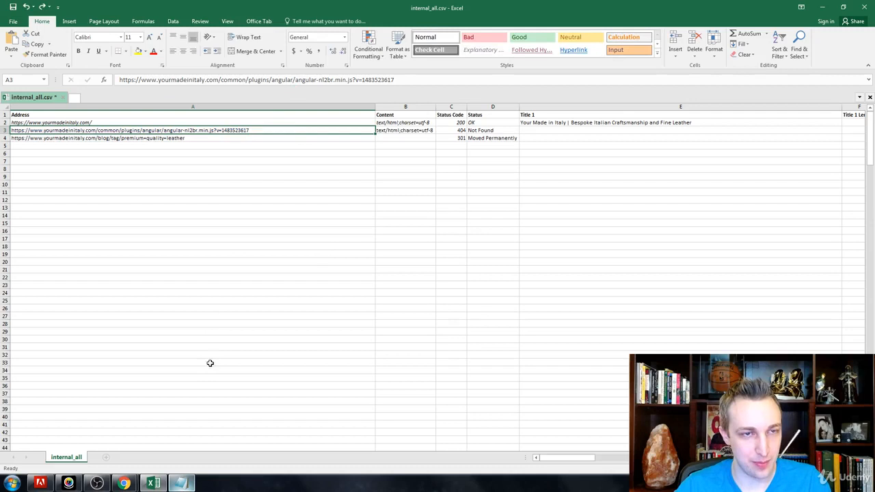
Replace /old-url with the 404 angular-nl2br.min.js path and begin the https target address.
left_click(180, 483)
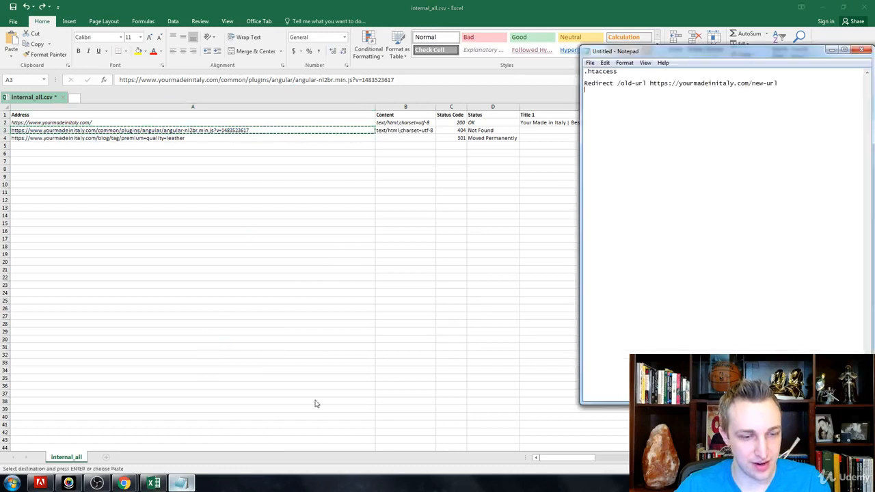
type("https://www.yourmadeinitaly.com/common/plugins/angular/angular-nl2br.min.js?v=1483523617")
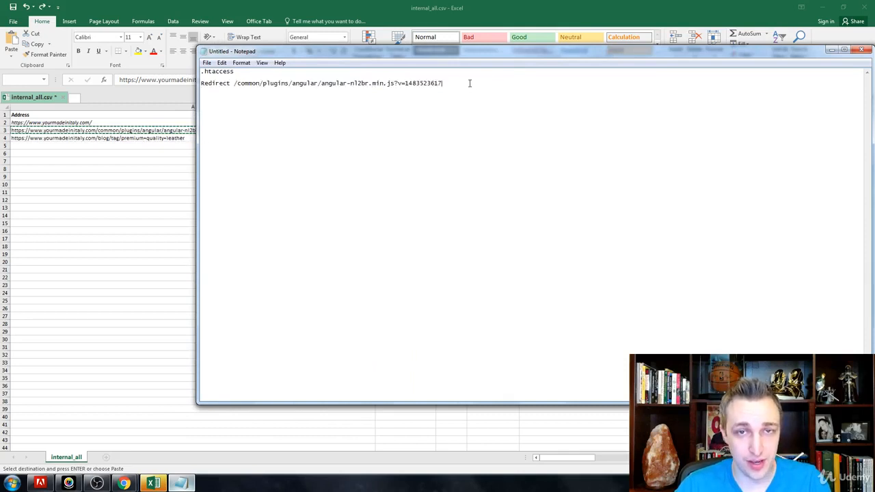
type("/")
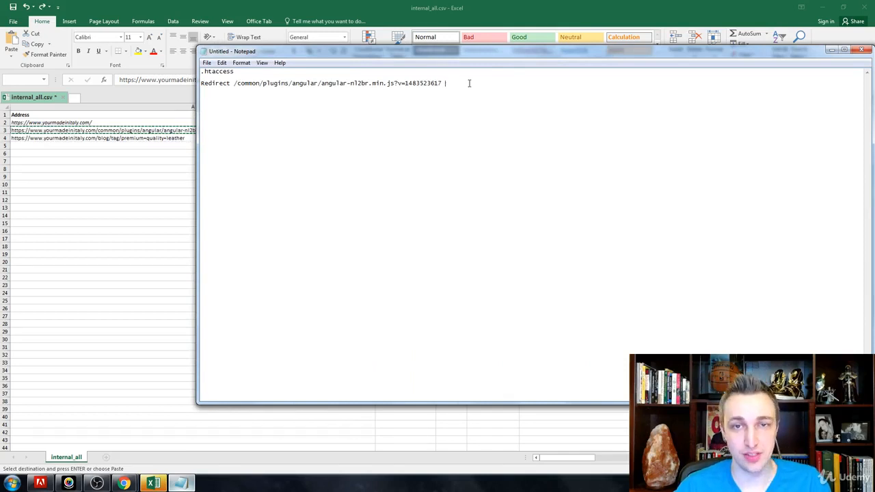
type("https://yourmadeinitaly.com/")
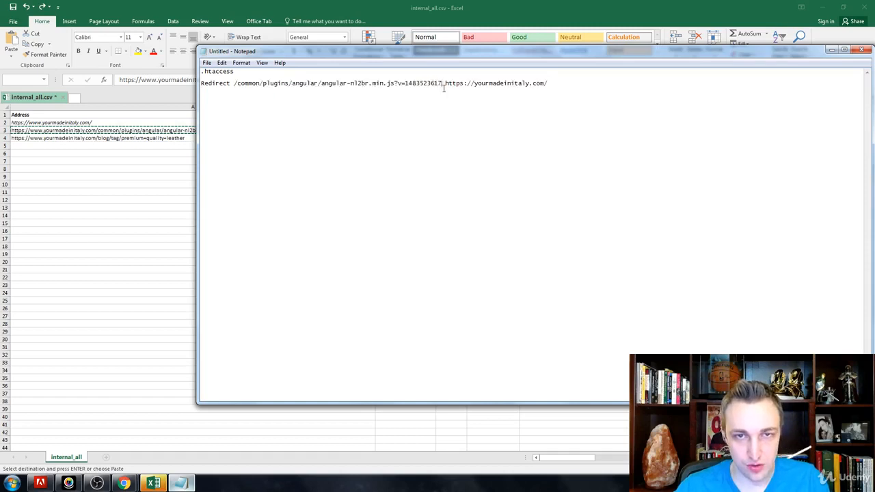
type("-)")
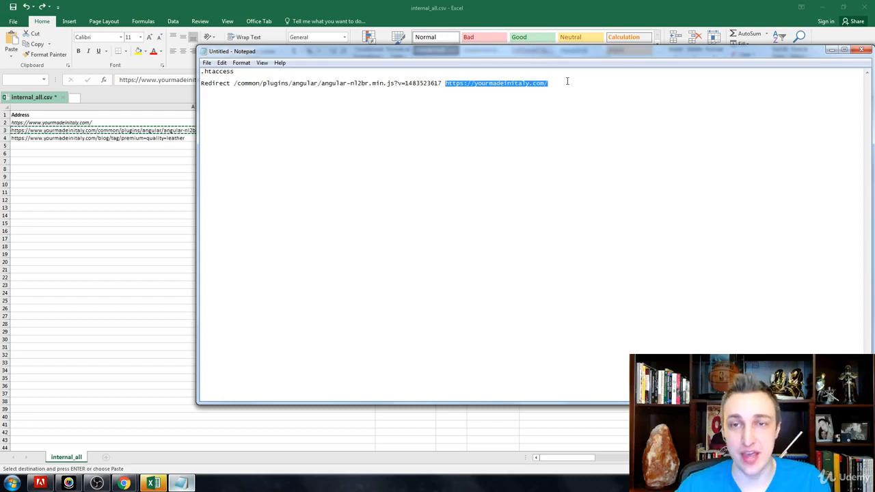
type("/new-pag")
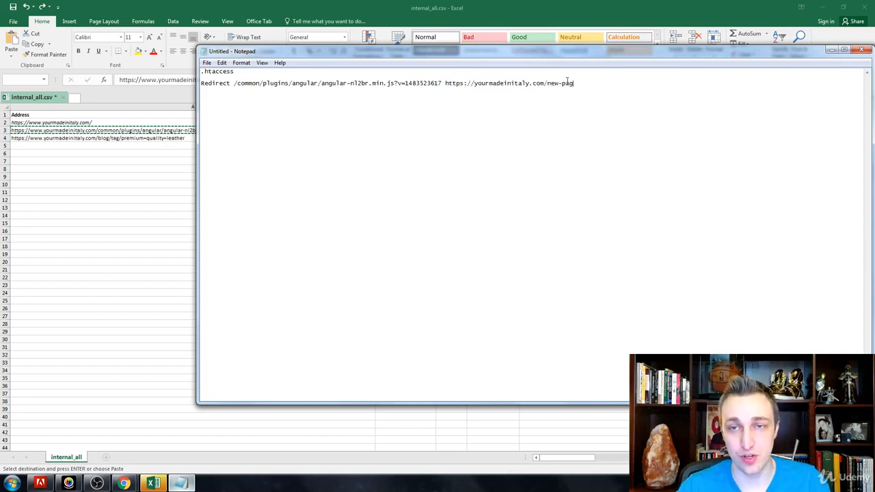
type("e")
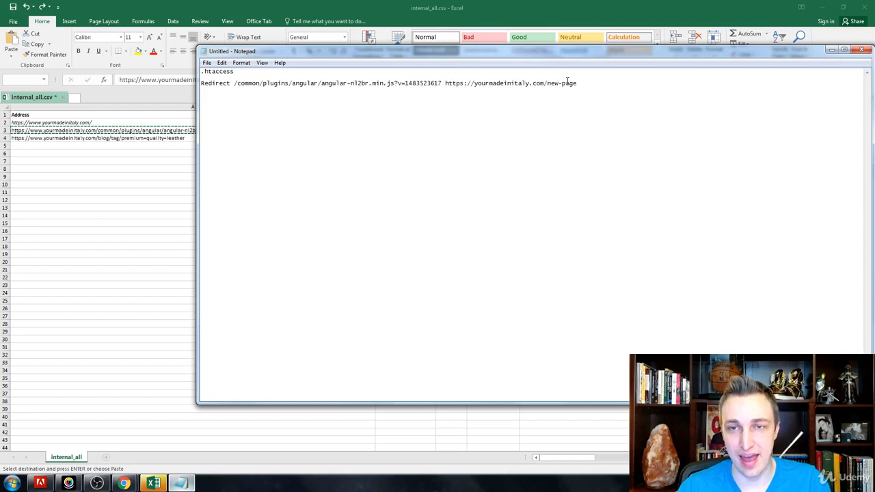
type("/blog/")
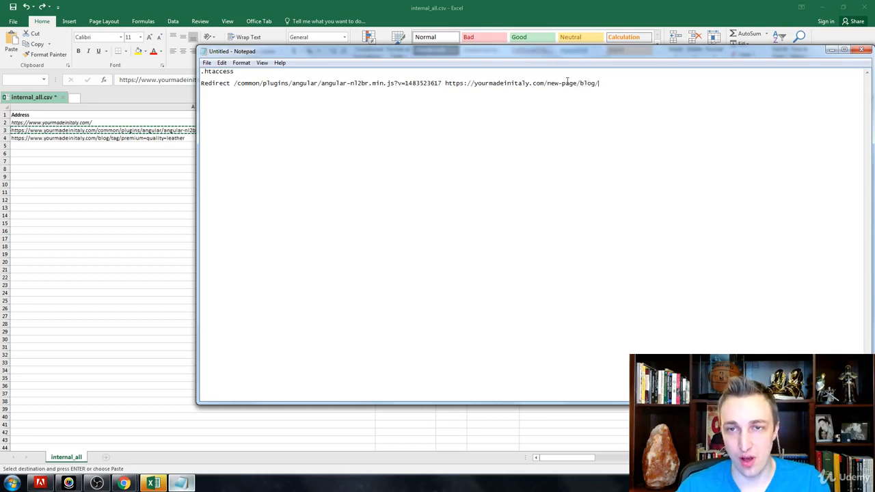
type("192879812")
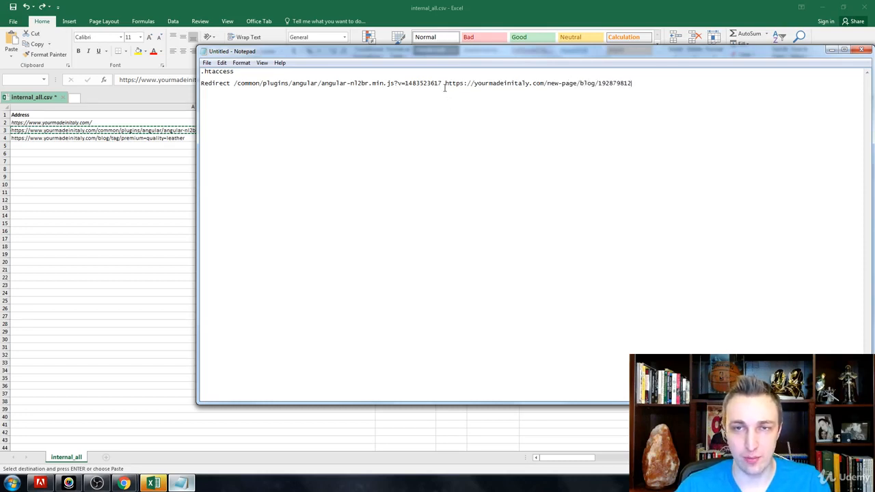
left_click_drag(546, 83, 632, 83)
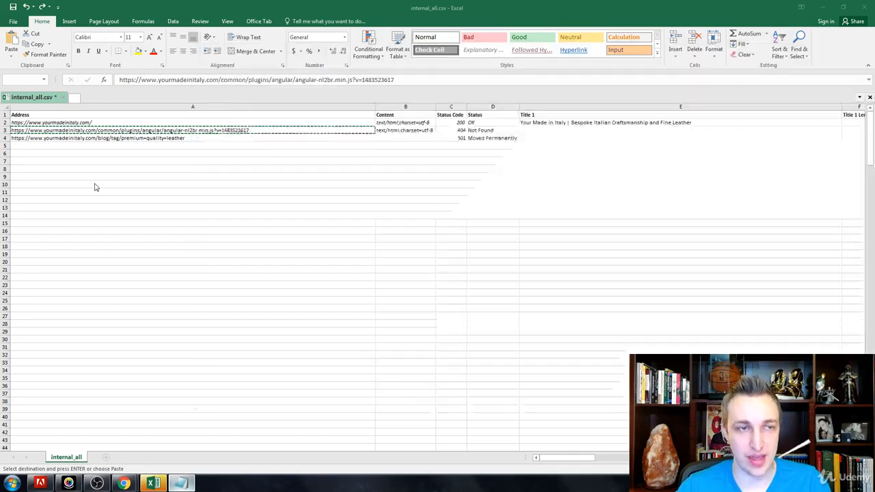
left_click(137, 130)
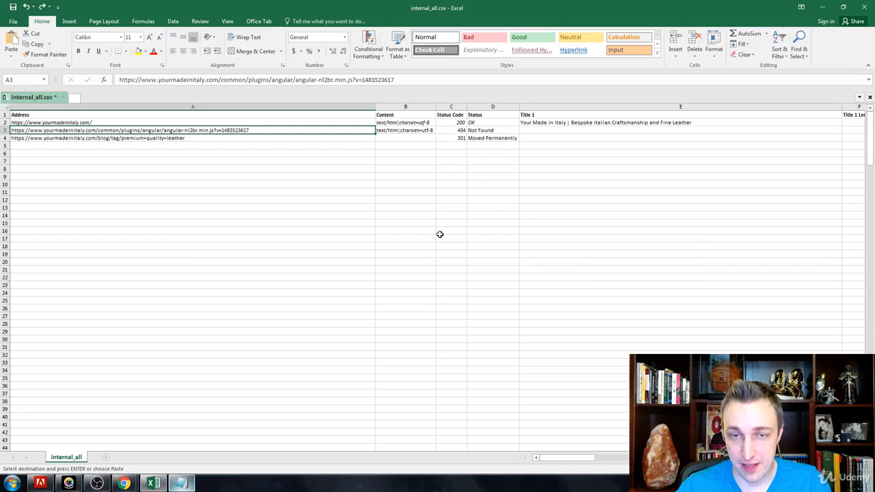
left_click(492, 130)
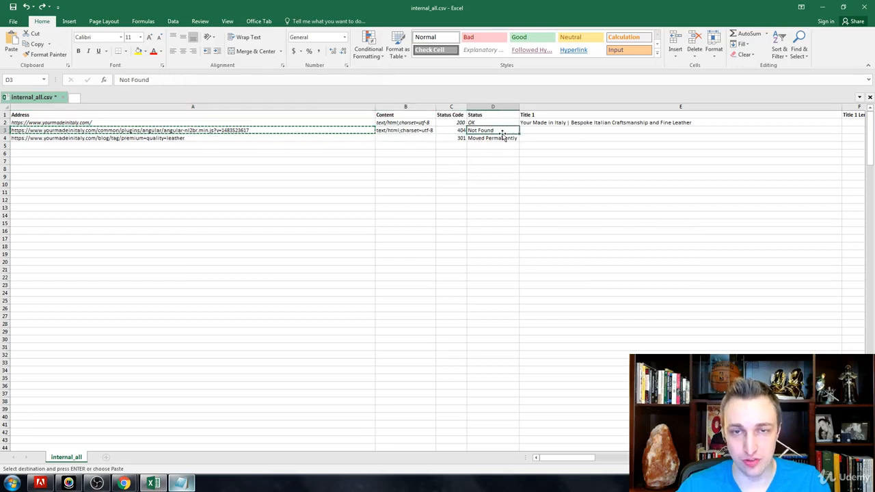
scroll("right", 3)
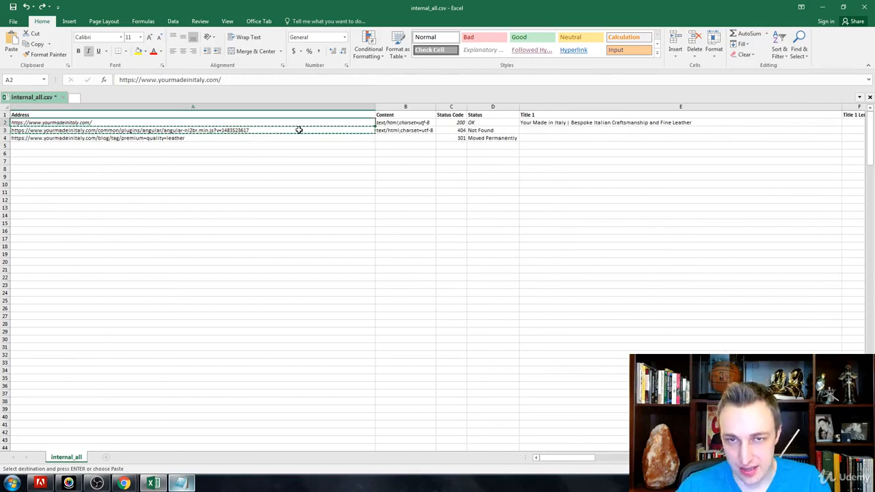
left_click(604, 123)
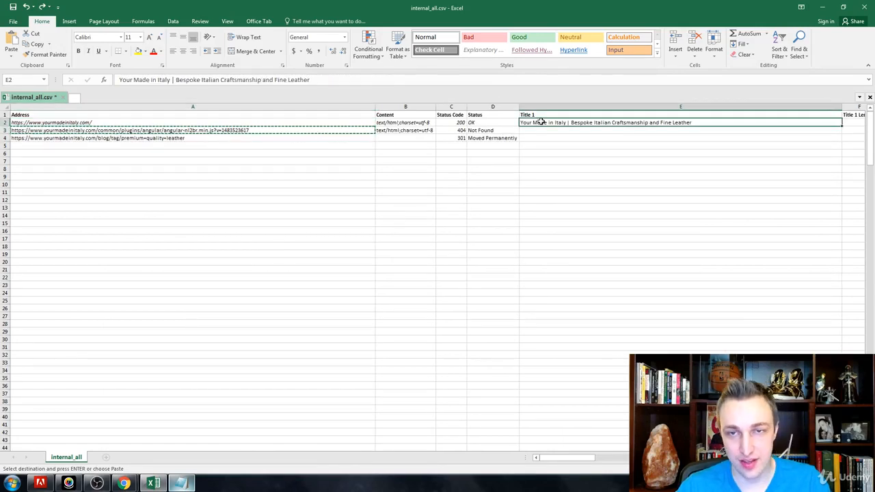